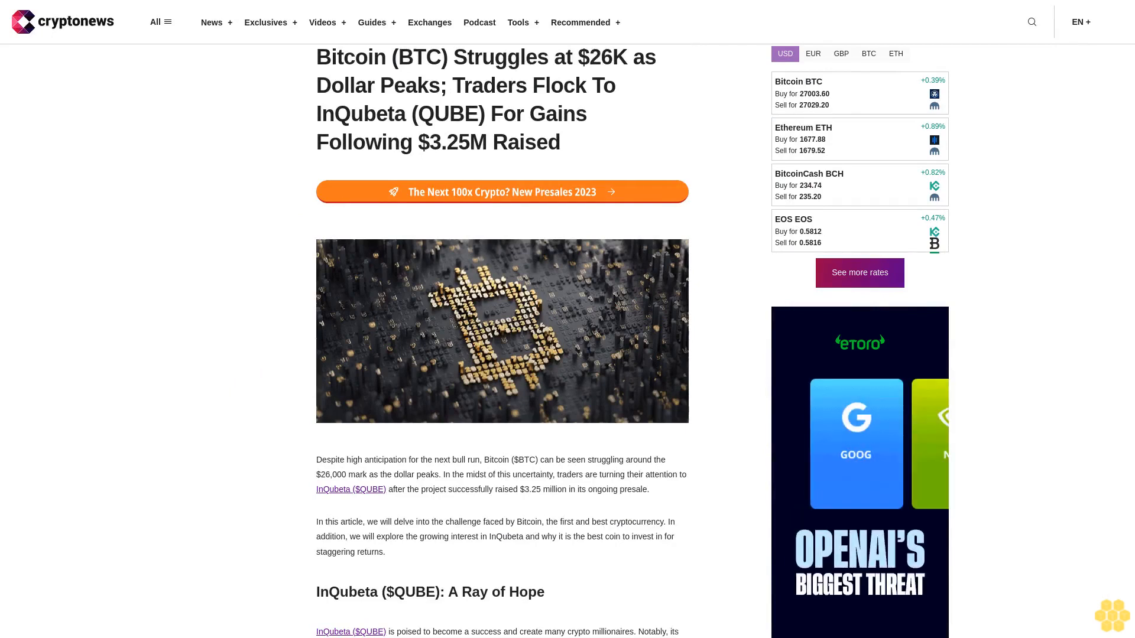
pyautogui.scroll(-3)
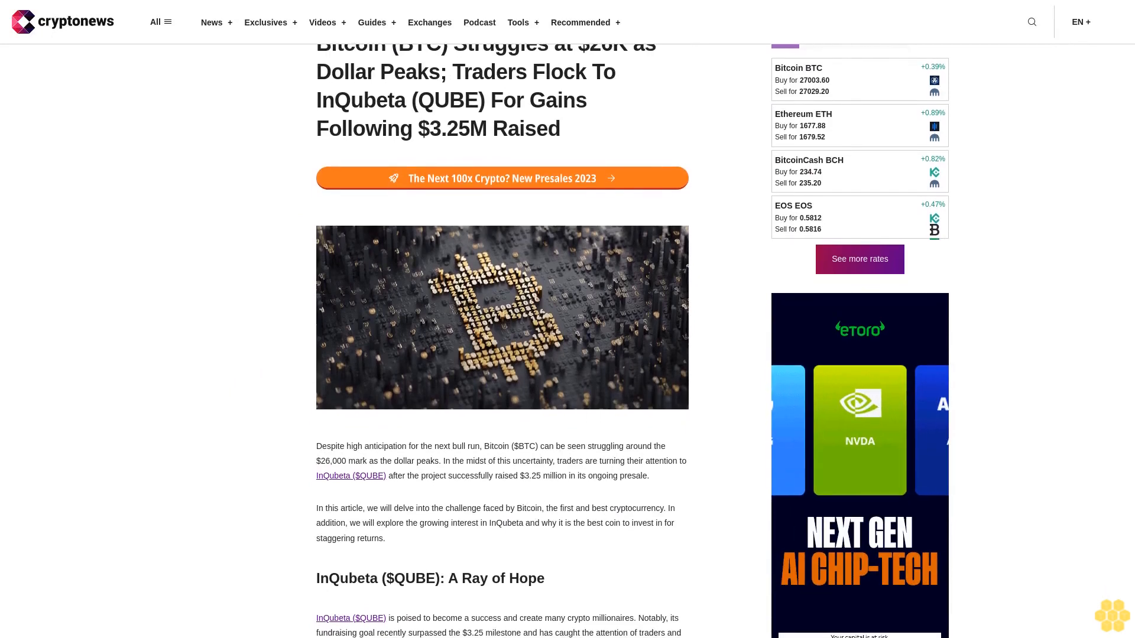
pyautogui.scroll(-3)
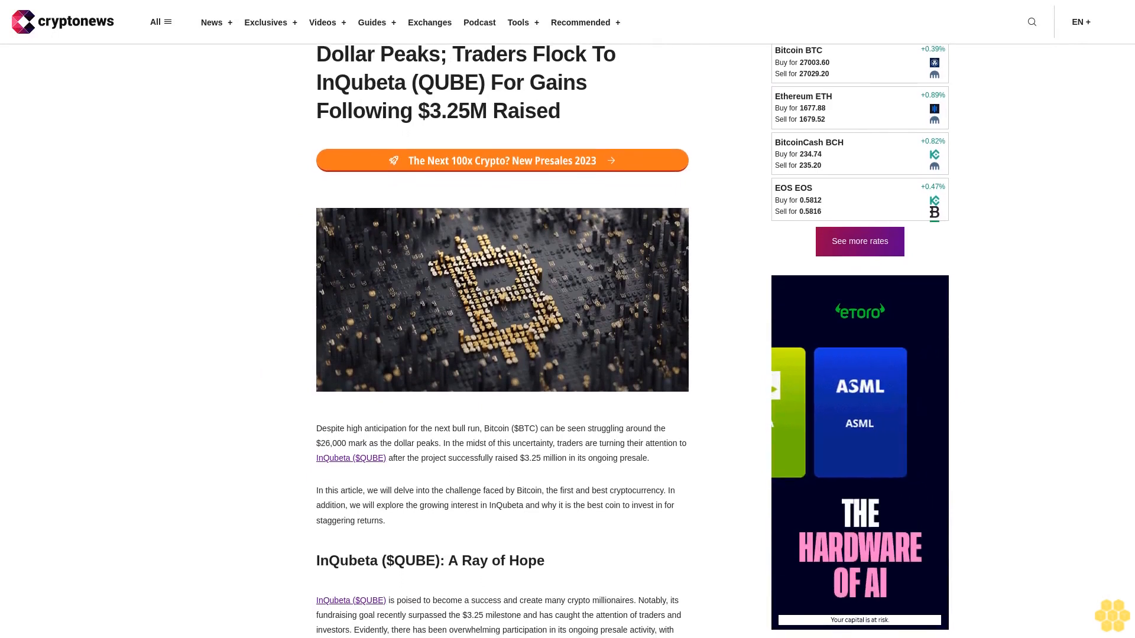
pyautogui.scroll(-3)
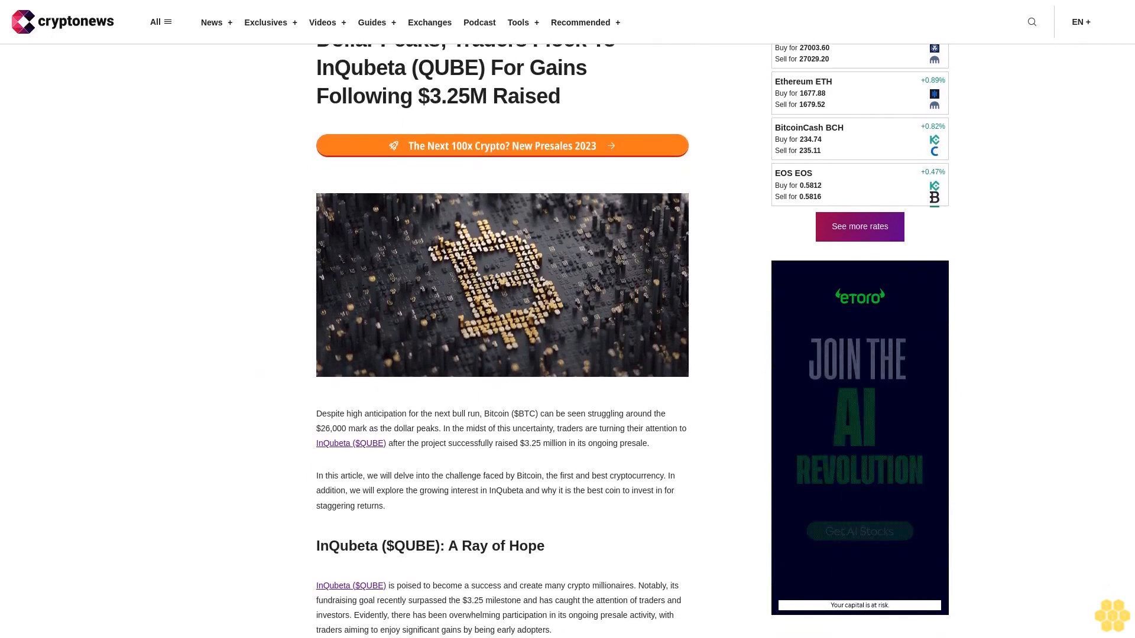
pyautogui.scroll(-3)
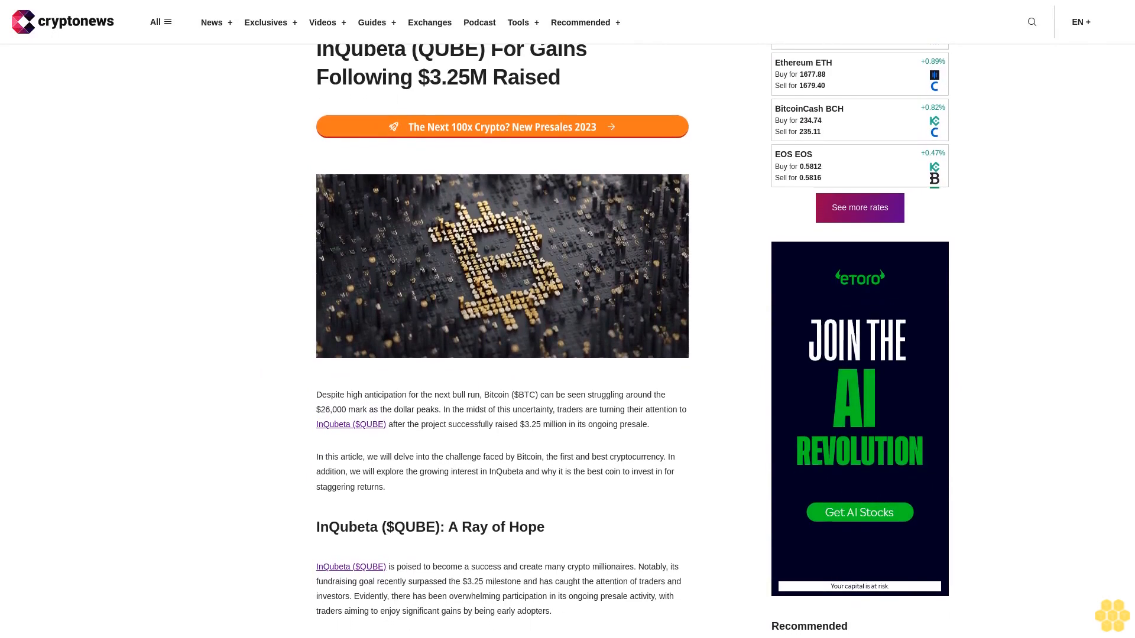
pyautogui.scroll(-3)
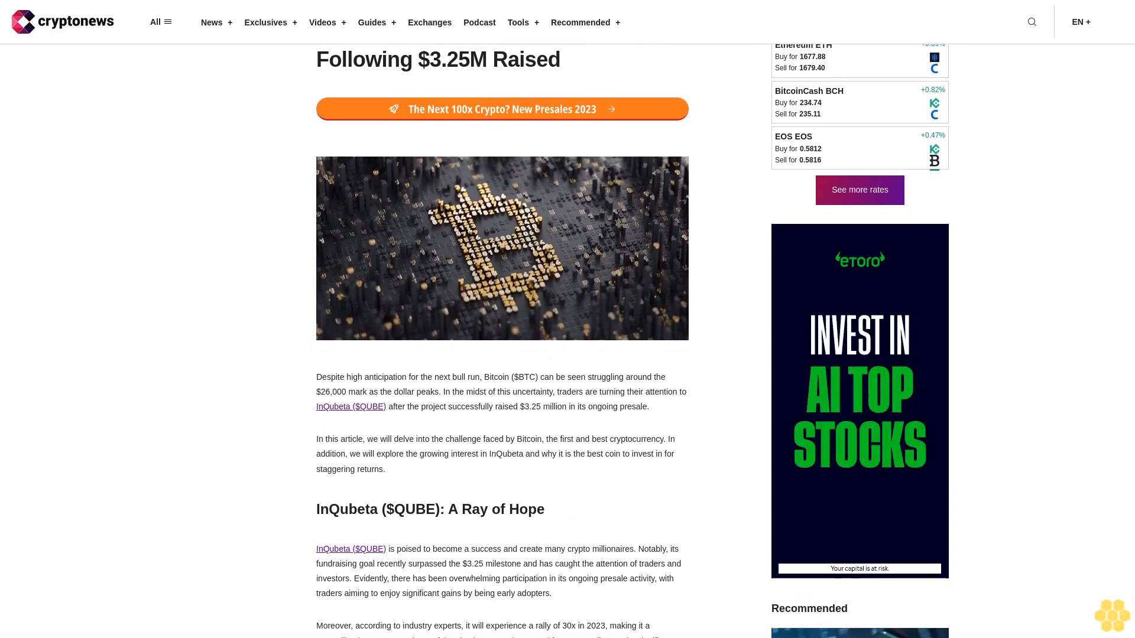
pyautogui.scroll(-3)
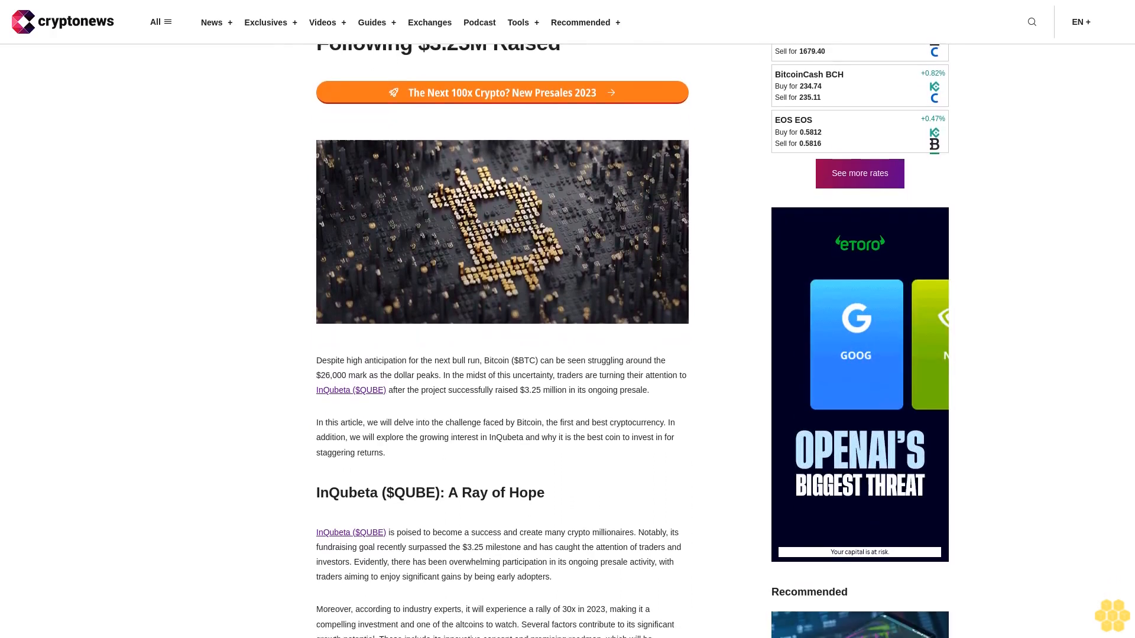
pyautogui.scroll(-3)
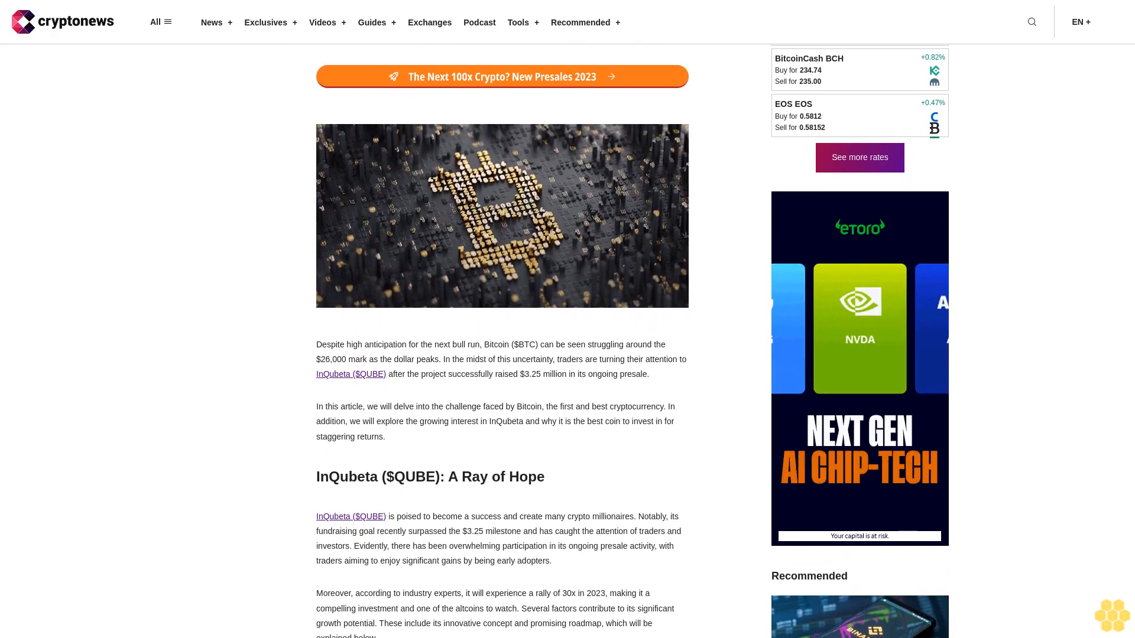
pyautogui.scroll(-3)
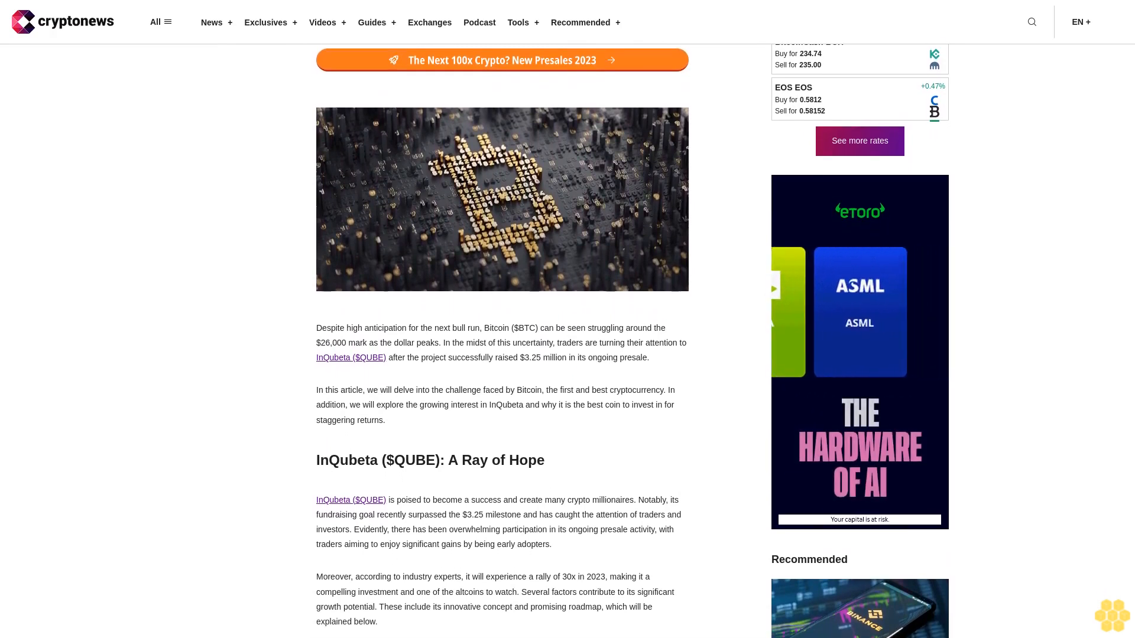
pyautogui.scroll(-3)
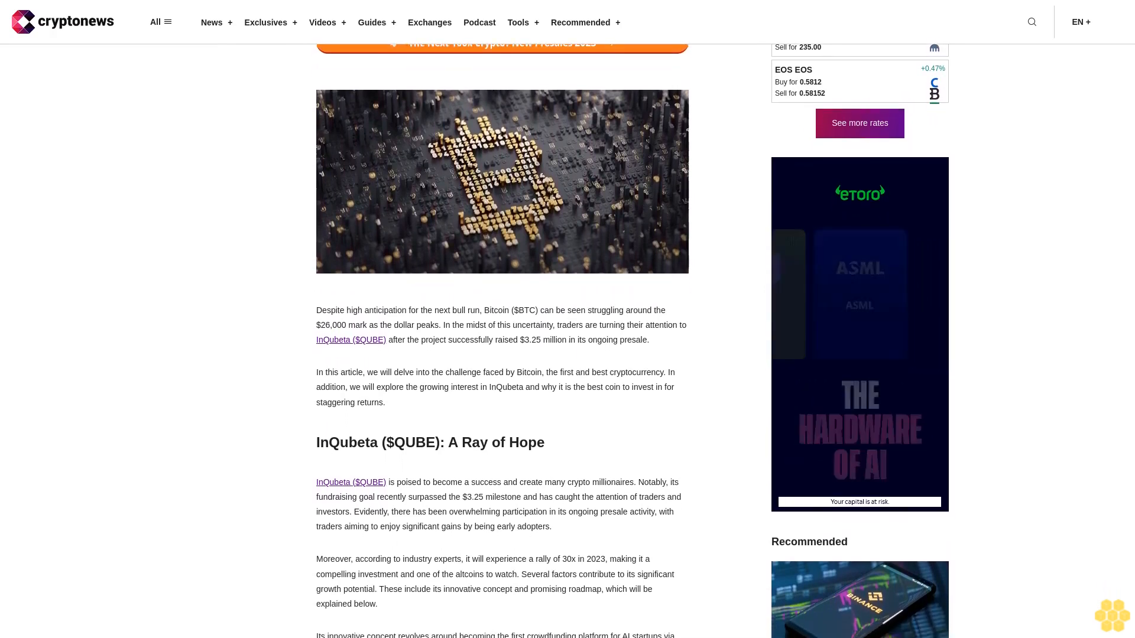
pyautogui.scroll(-3)
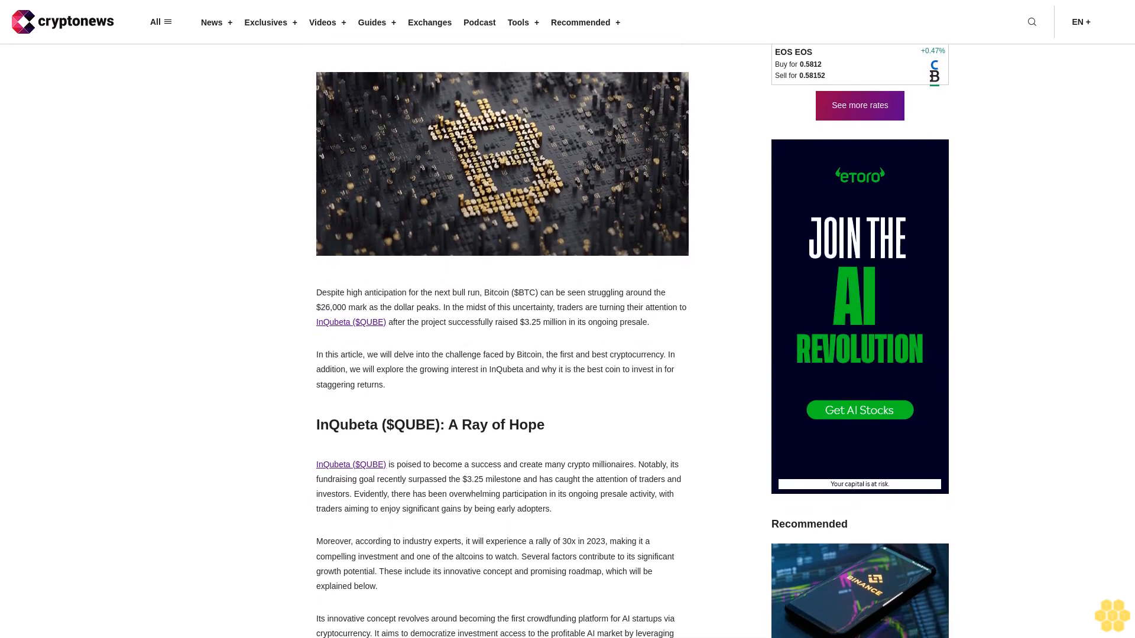
pyautogui.scroll(-3)
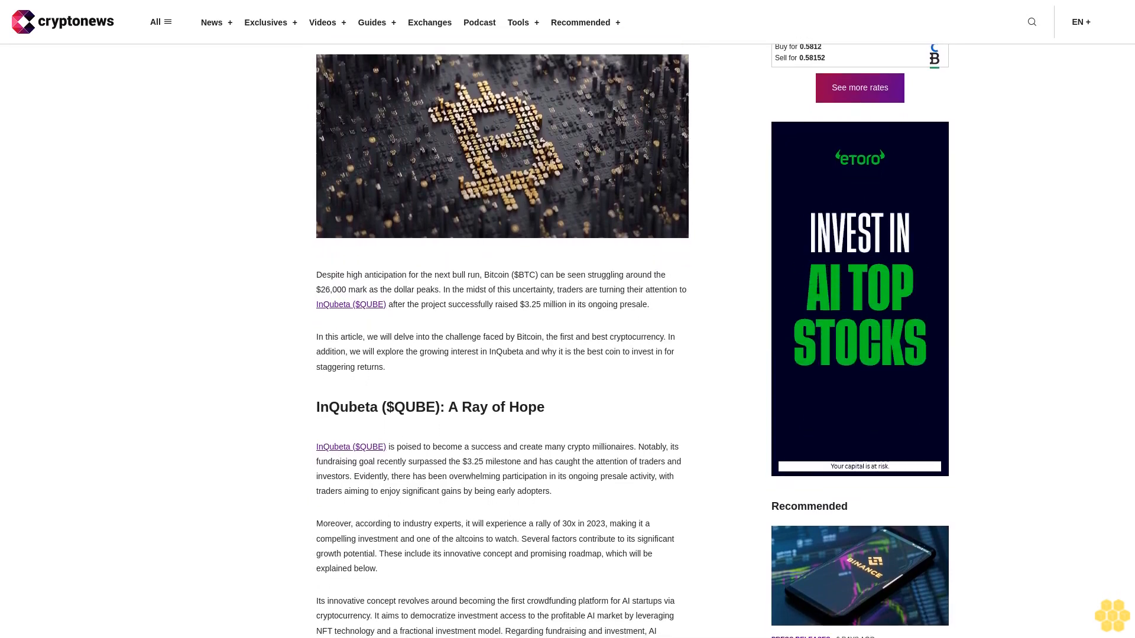
pyautogui.scroll(-3)
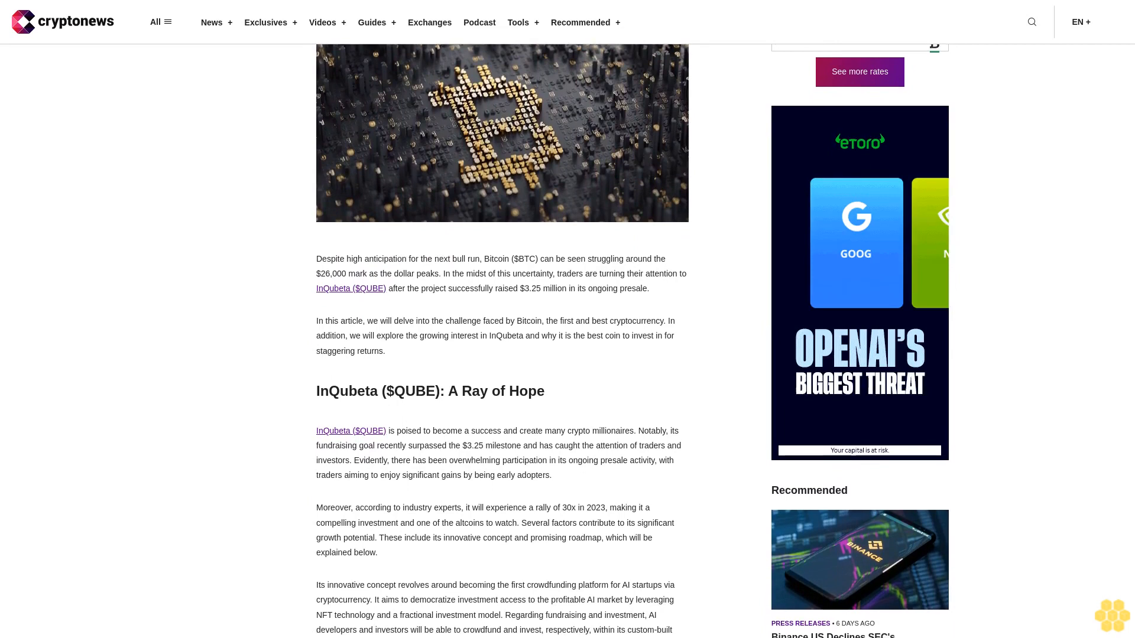
pyautogui.scroll(-3)
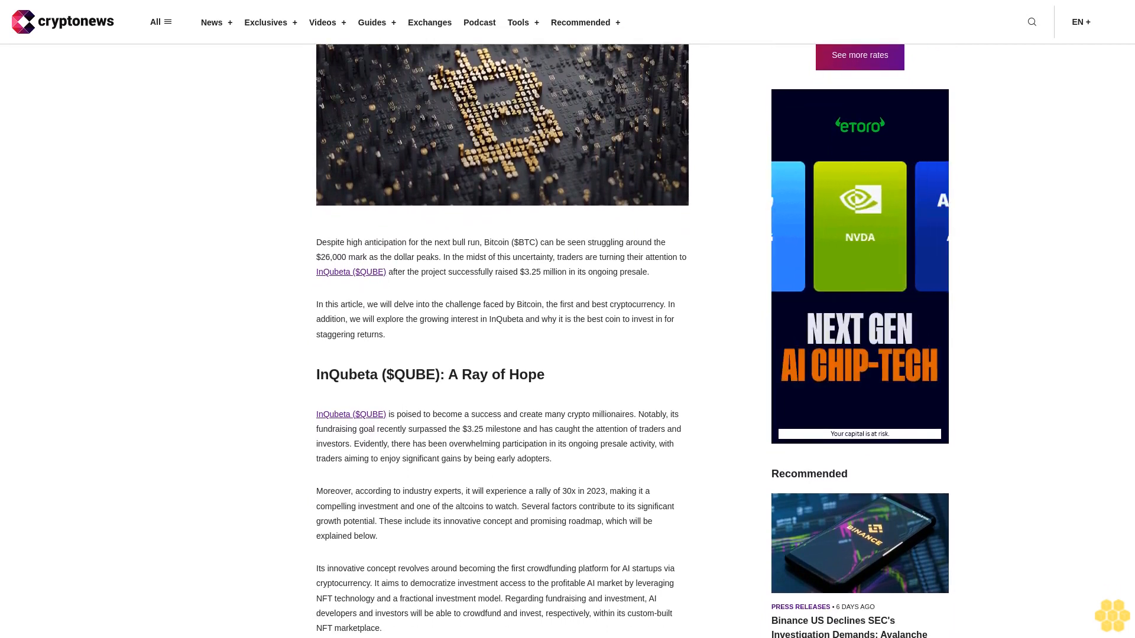
pyautogui.scroll(-3)
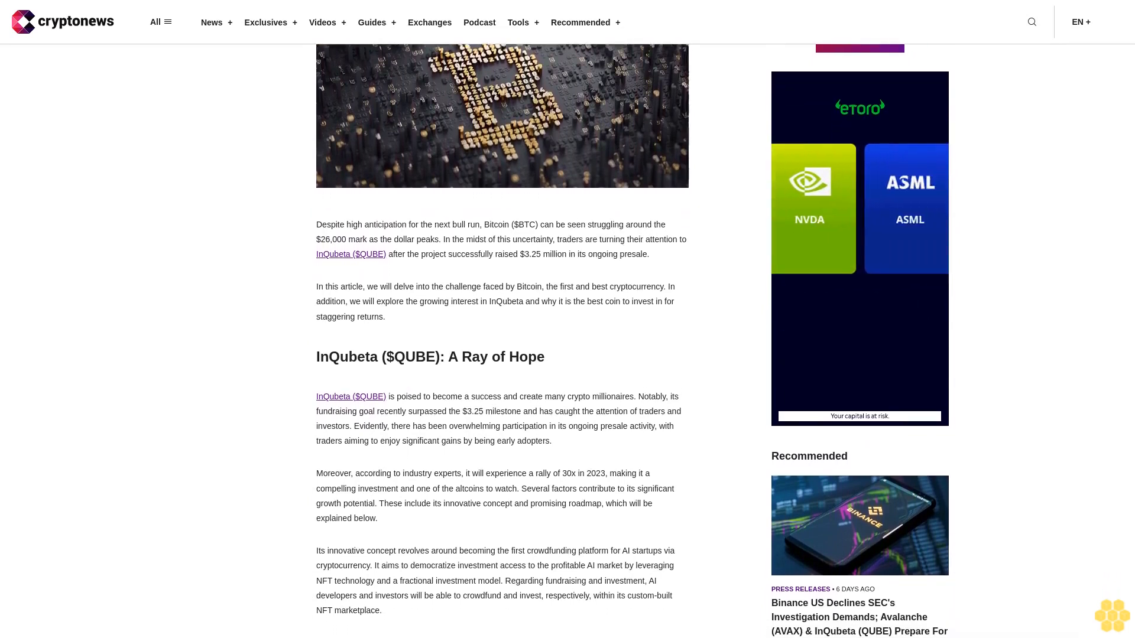
pyautogui.scroll(-3)
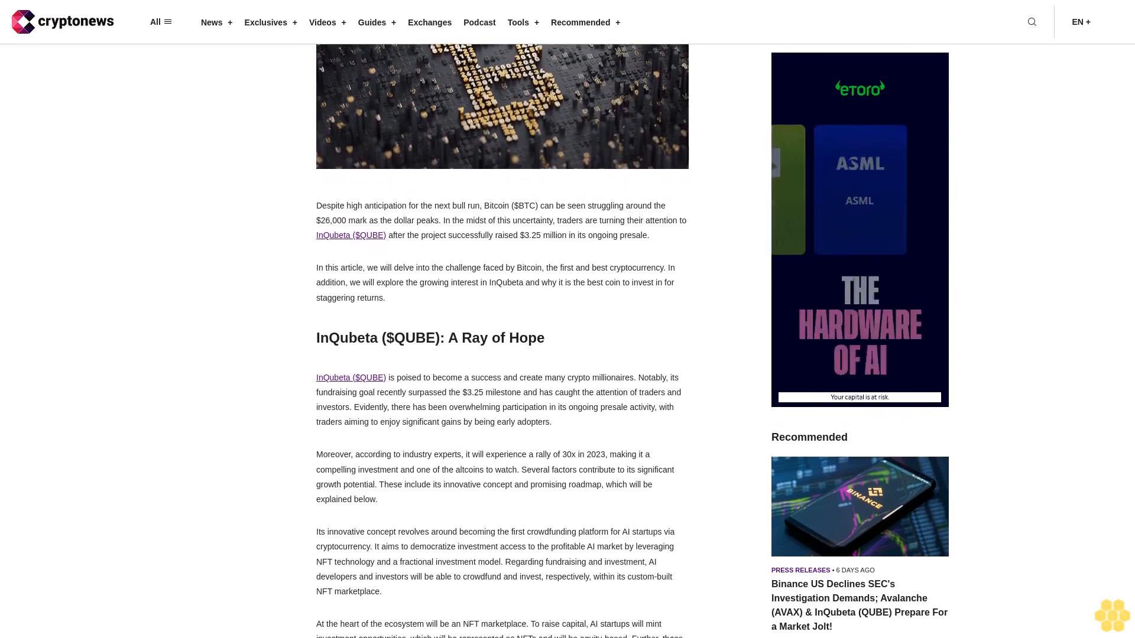
pyautogui.scroll(-3)
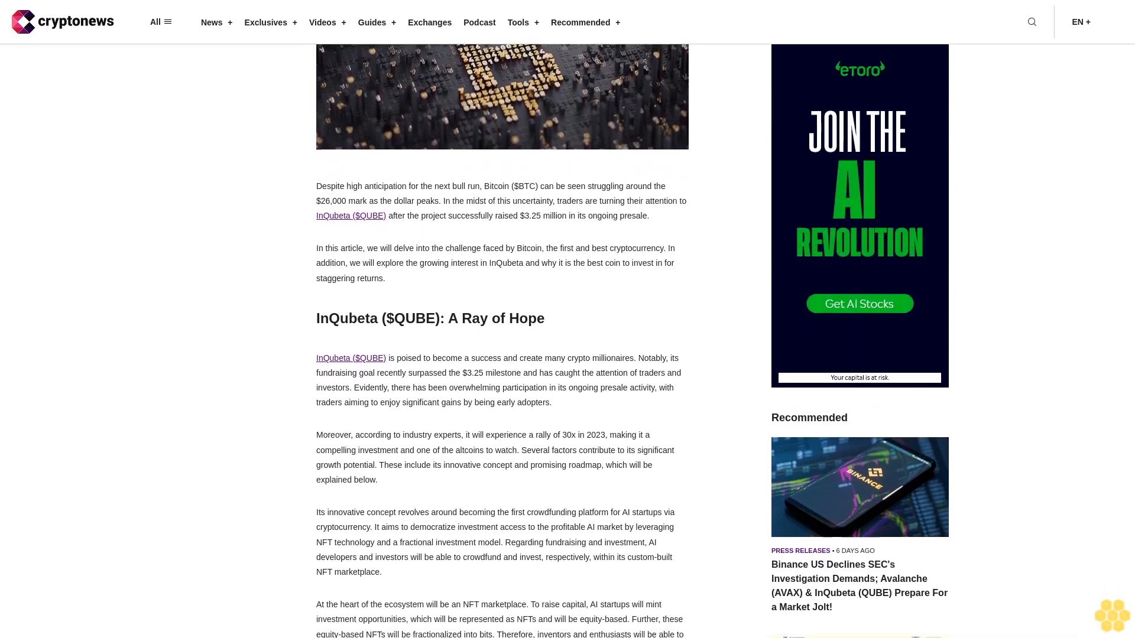
pyautogui.scroll(-3)
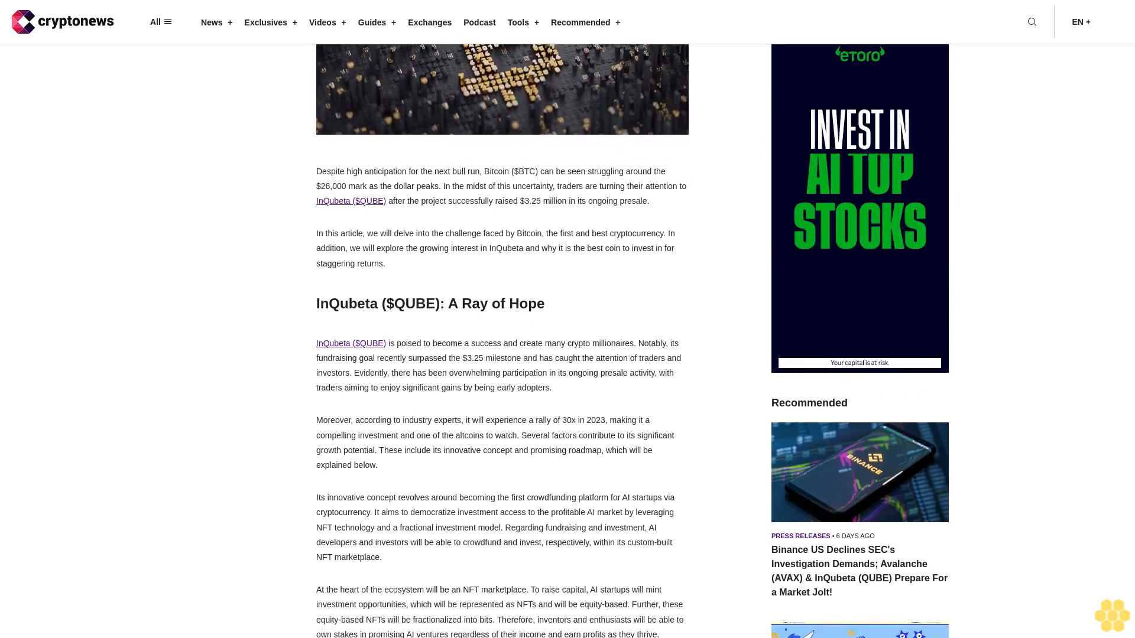
pyautogui.scroll(-3)
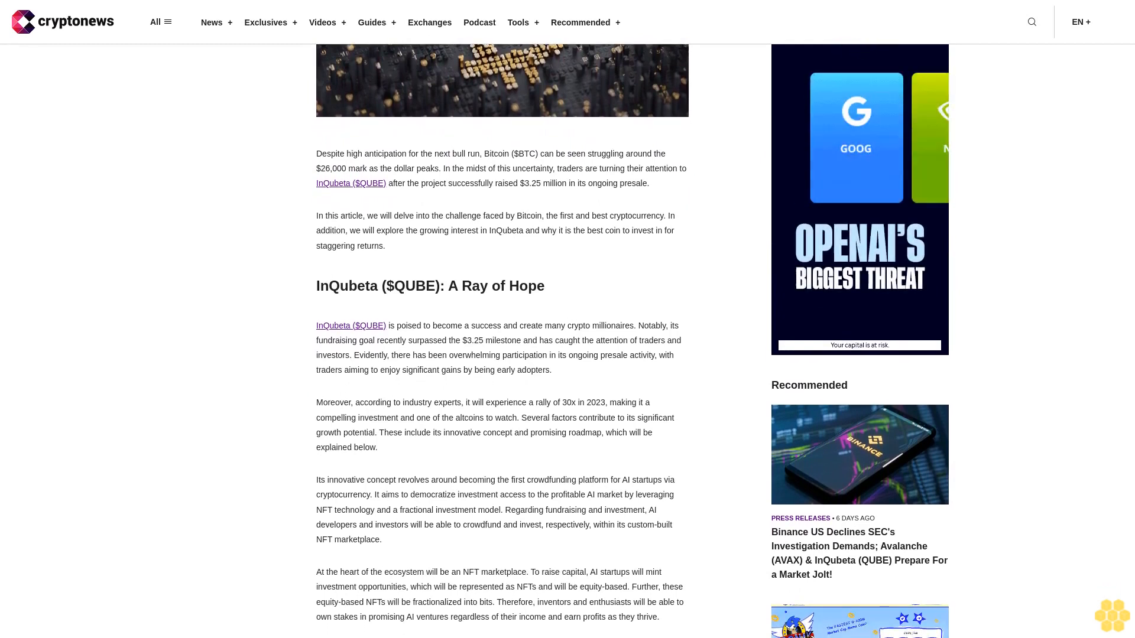
pyautogui.scroll(-3)
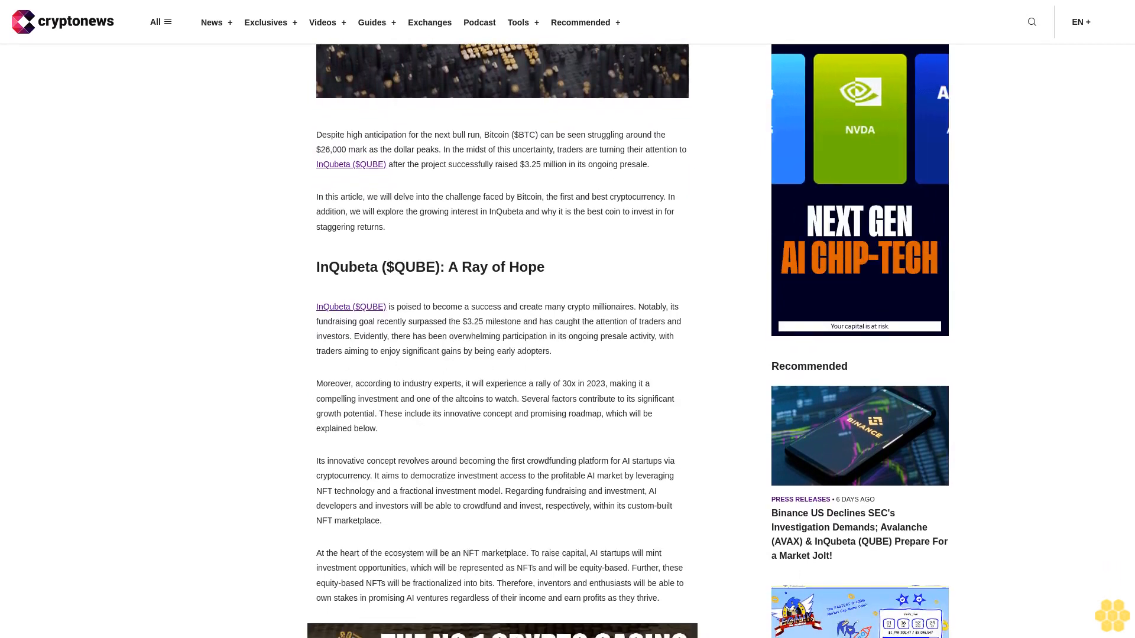
pyautogui.scroll(-3)
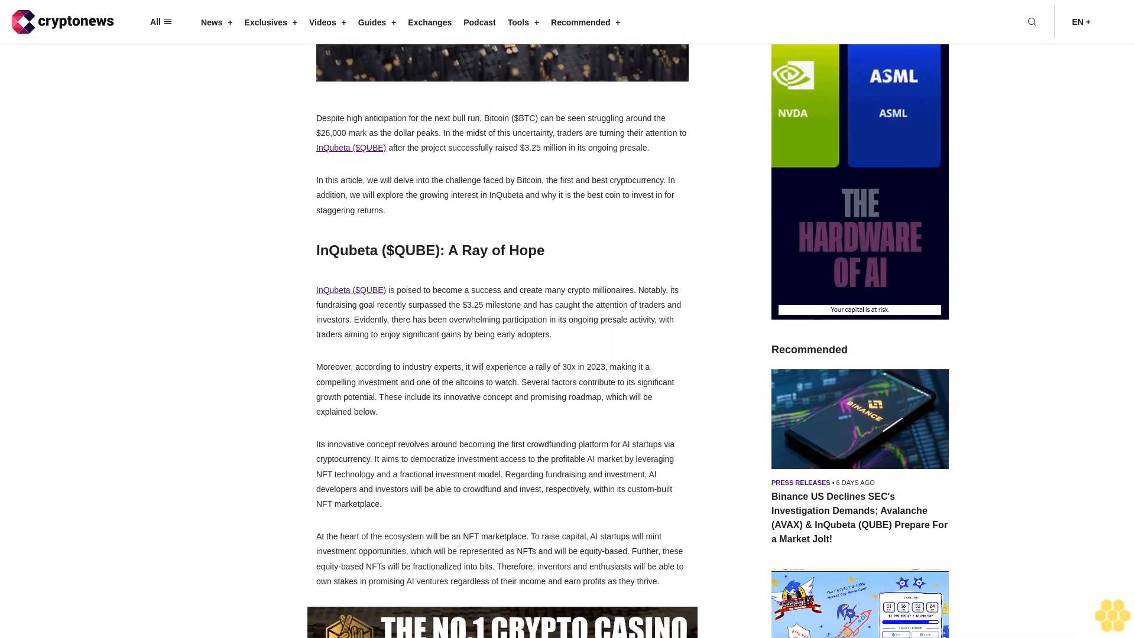
pyautogui.scroll(-3)
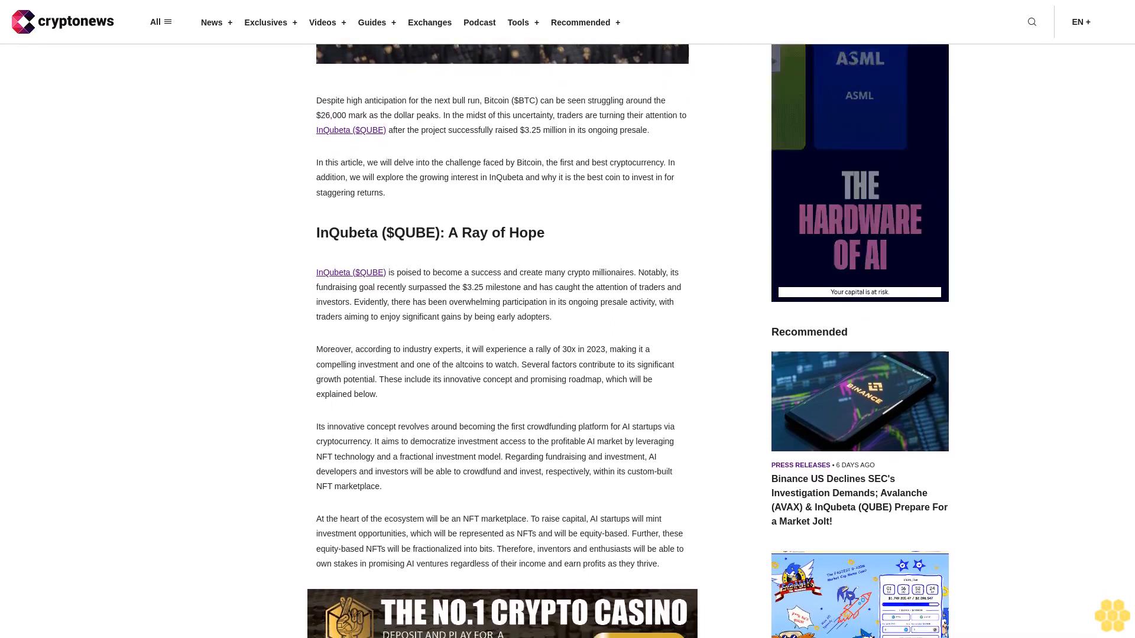
pyautogui.scroll(-3)
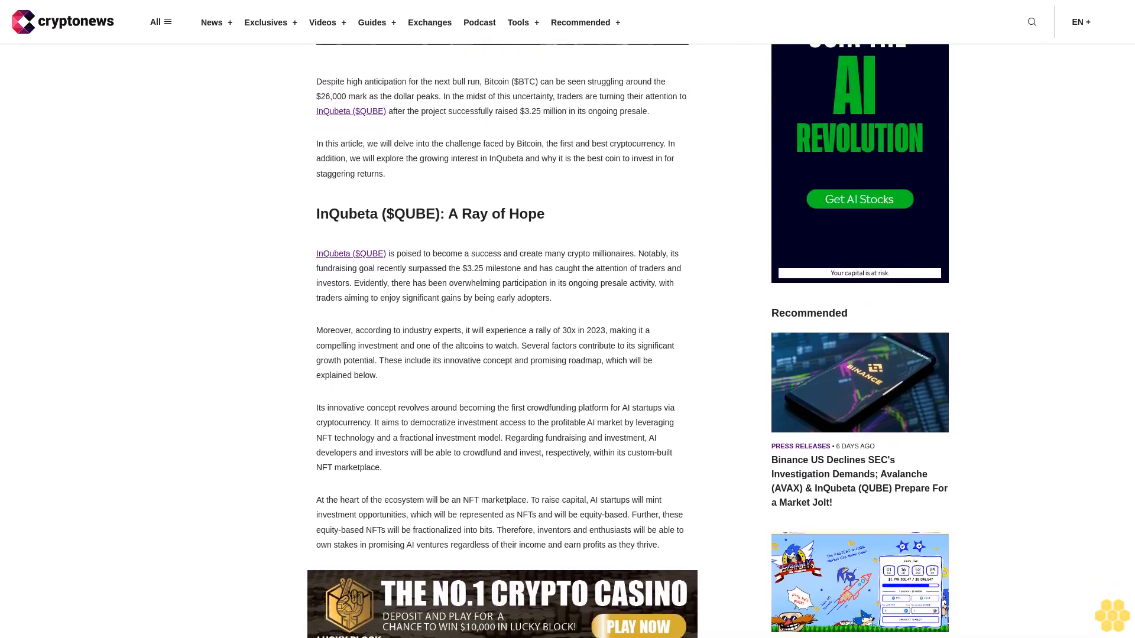
pyautogui.scroll(-3)
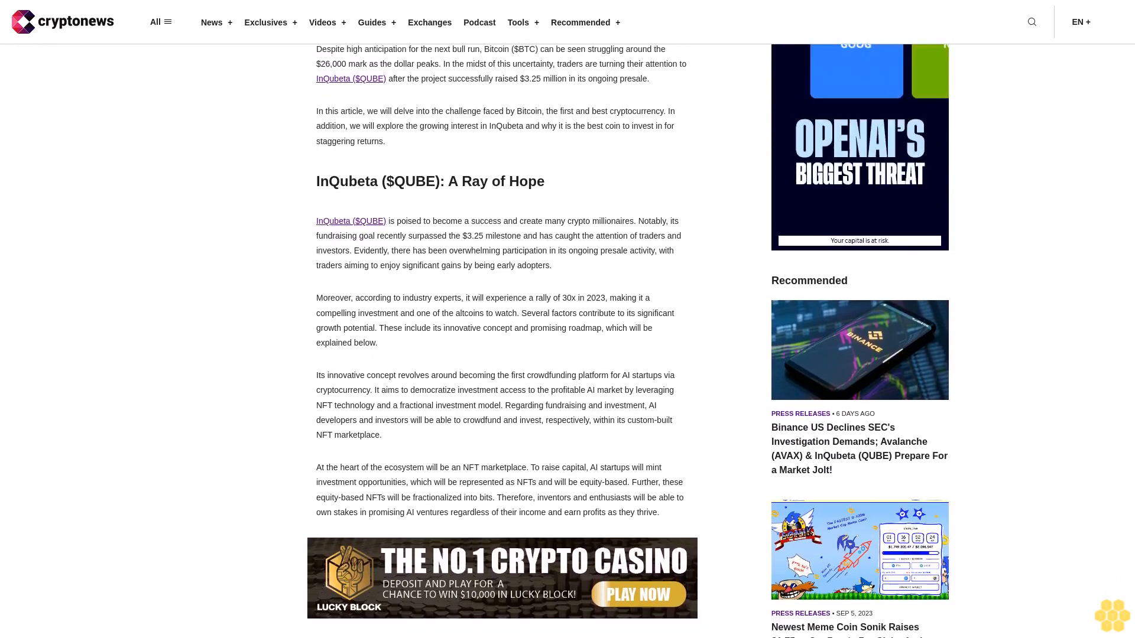
pyautogui.scroll(-3)
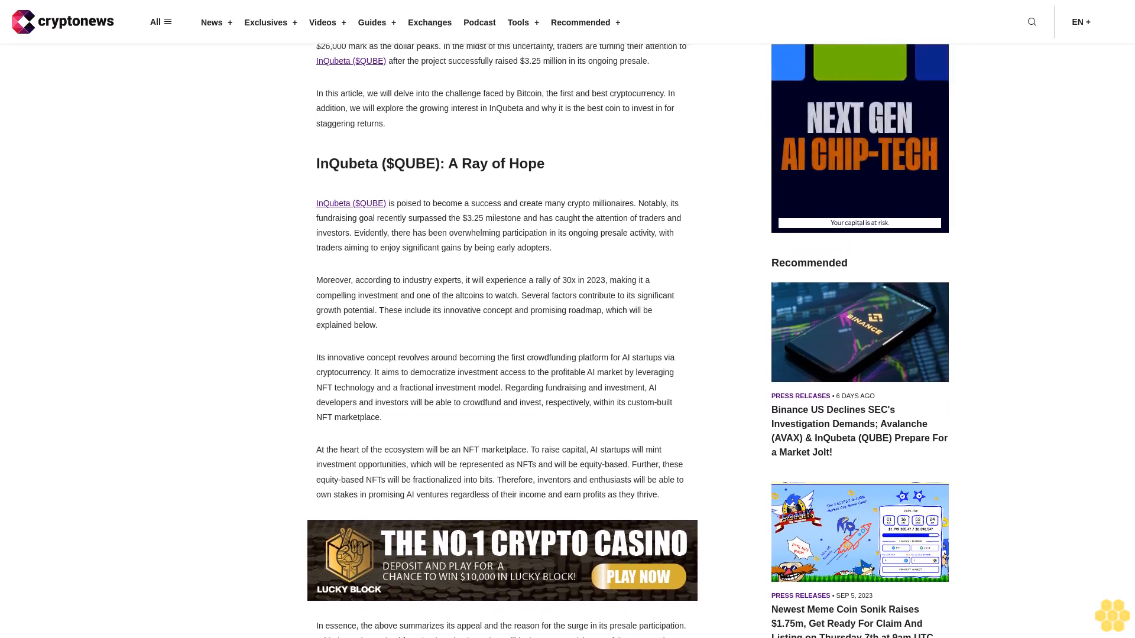
pyautogui.scroll(-3)
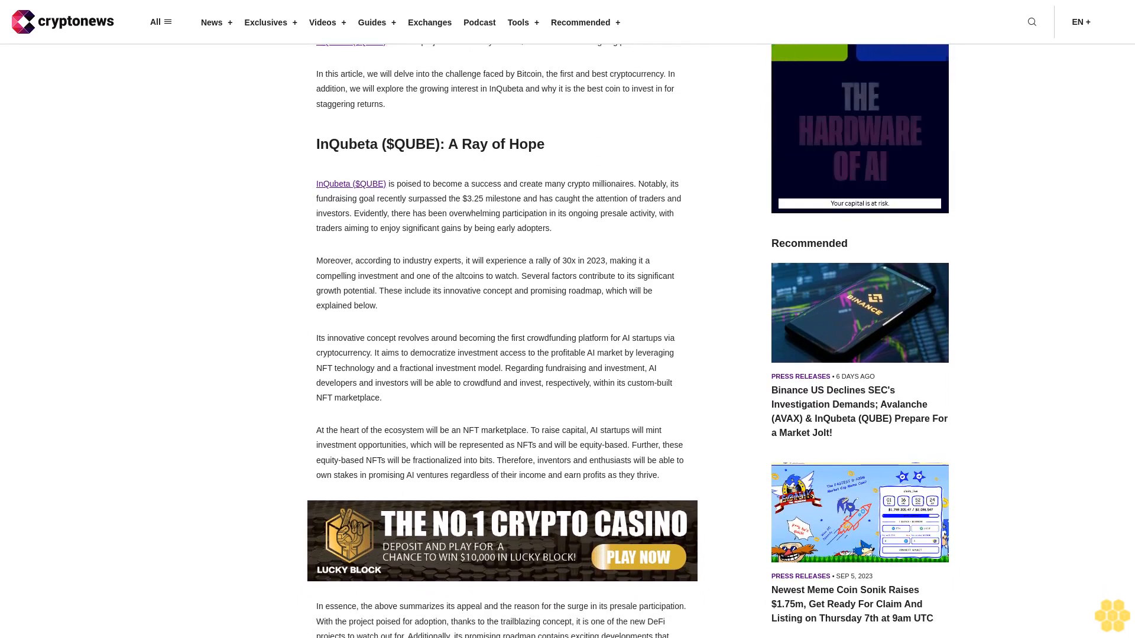
pyautogui.scroll(-3)
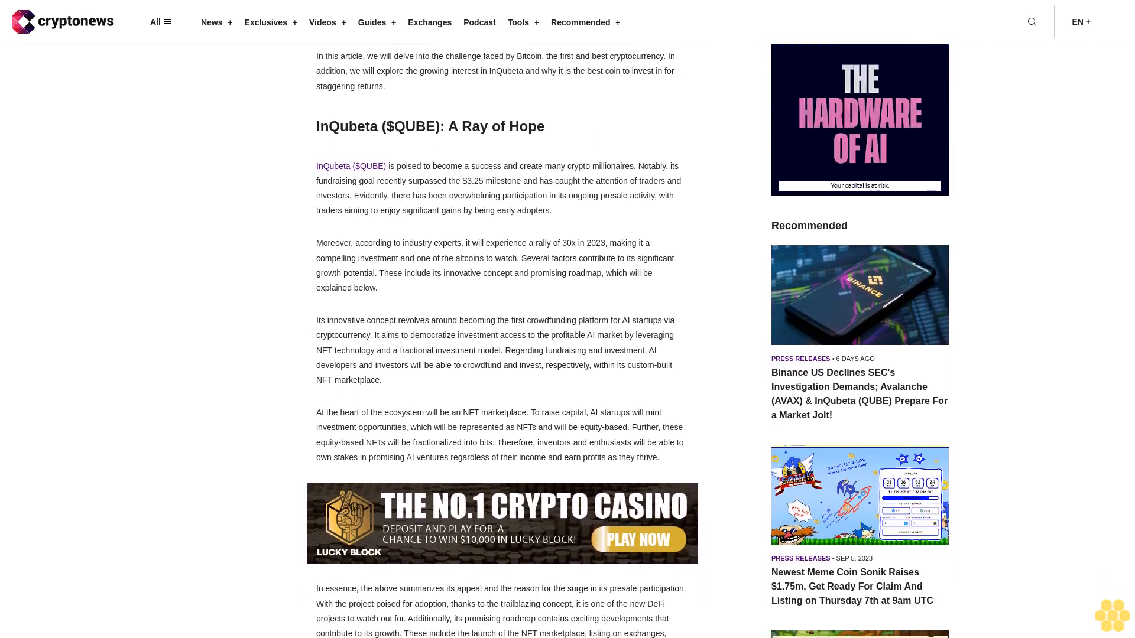
pyautogui.scroll(-3)
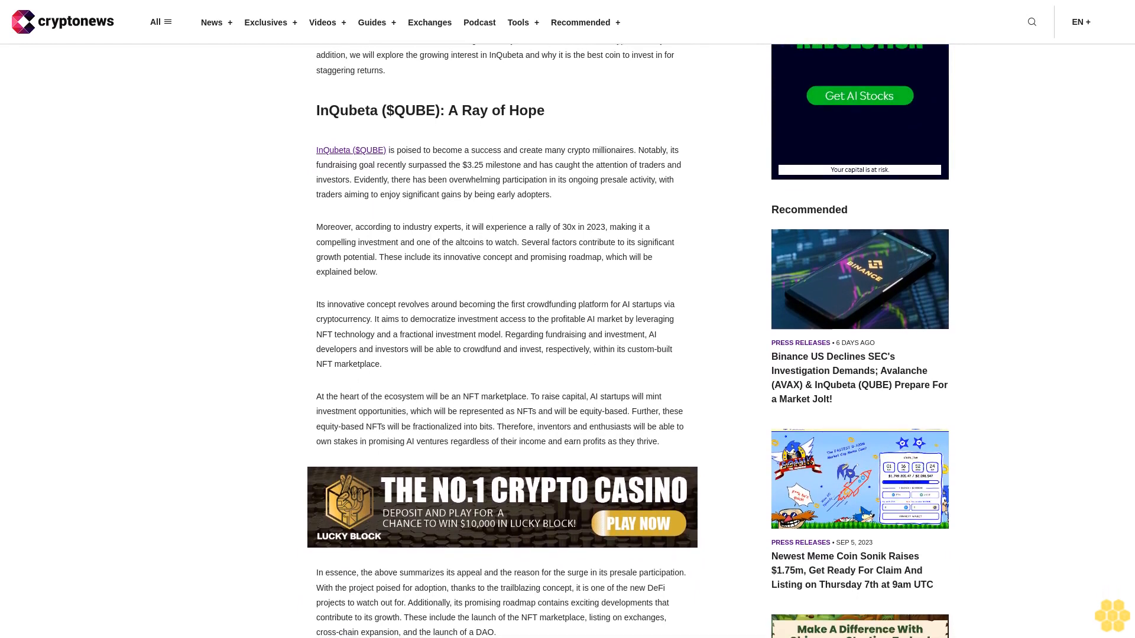
pyautogui.scroll(-3)
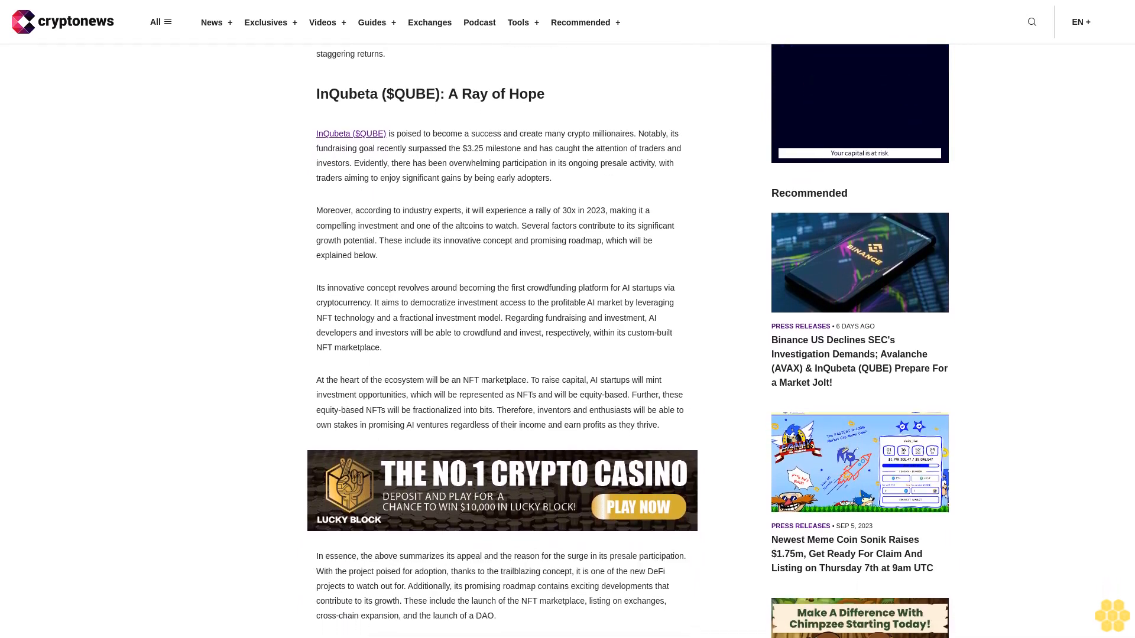
pyautogui.scroll(-3)
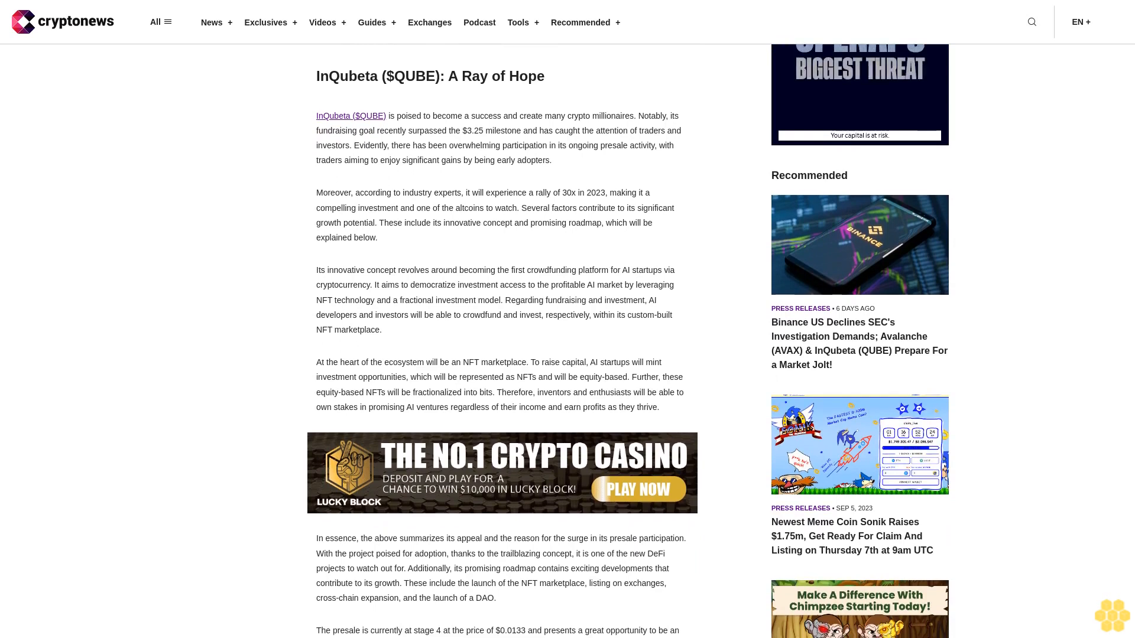
pyautogui.scroll(-3)
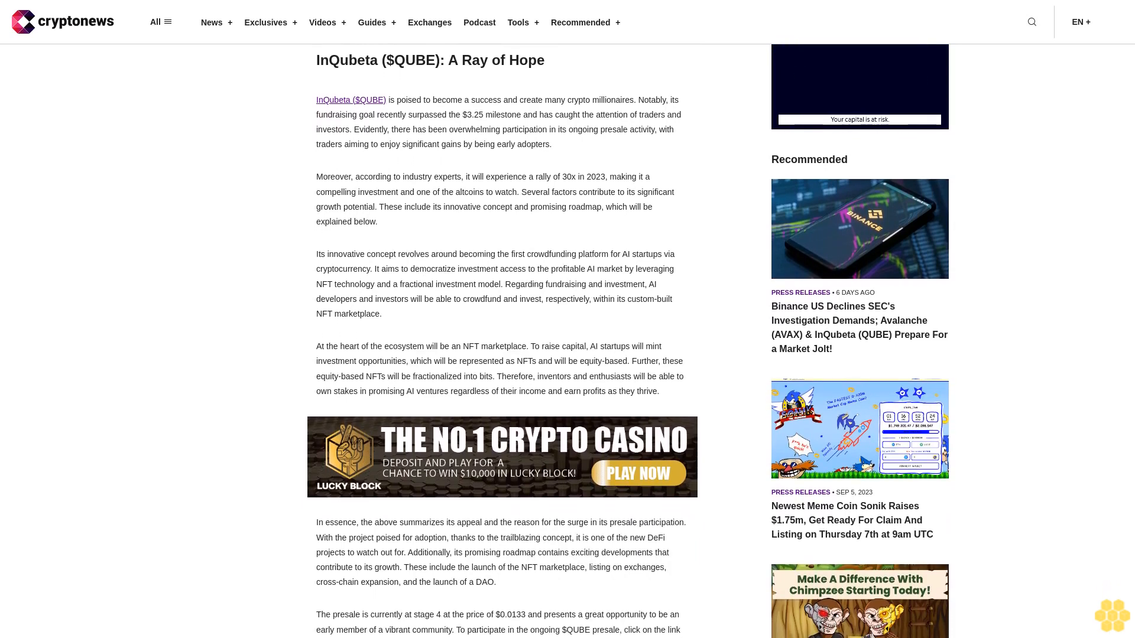
pyautogui.scroll(-3)
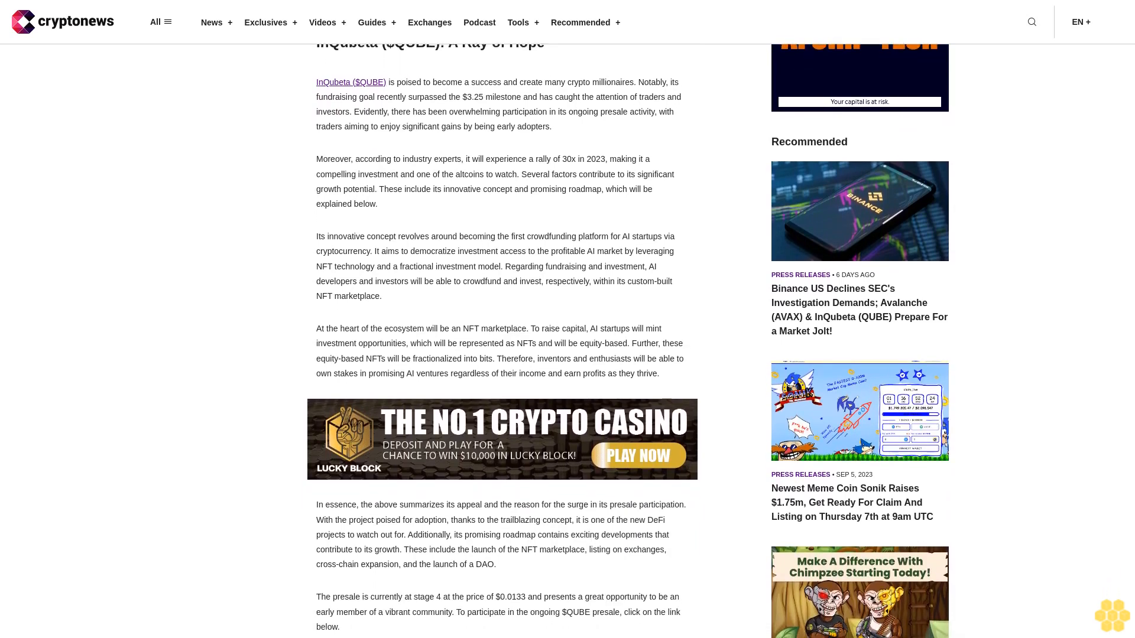
pyautogui.scroll(-3)
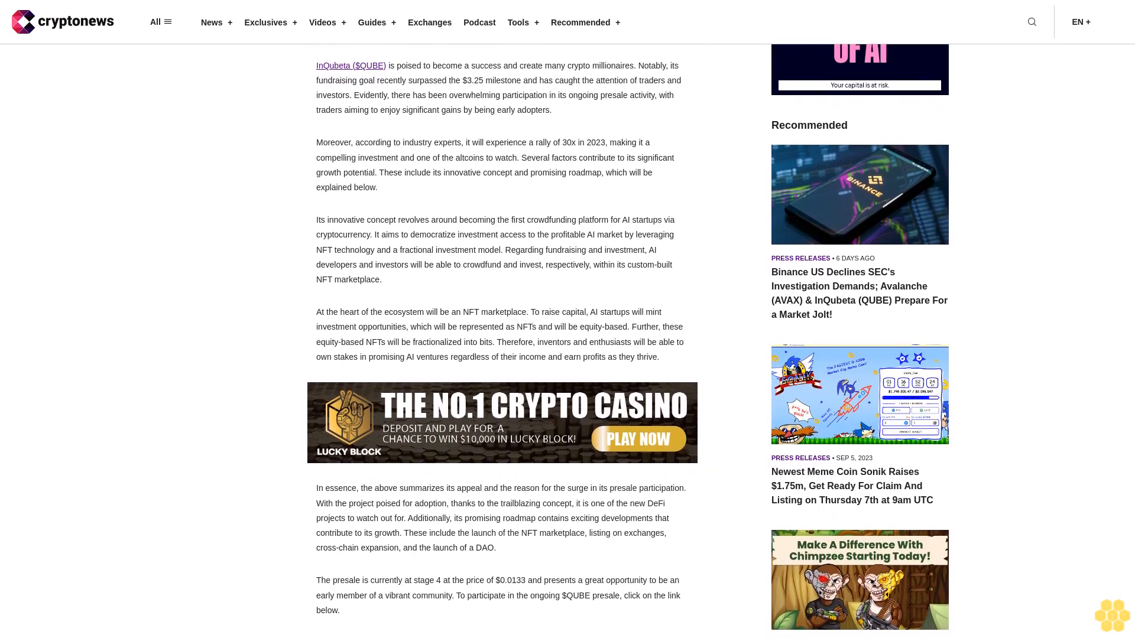
pyautogui.scroll(-3)
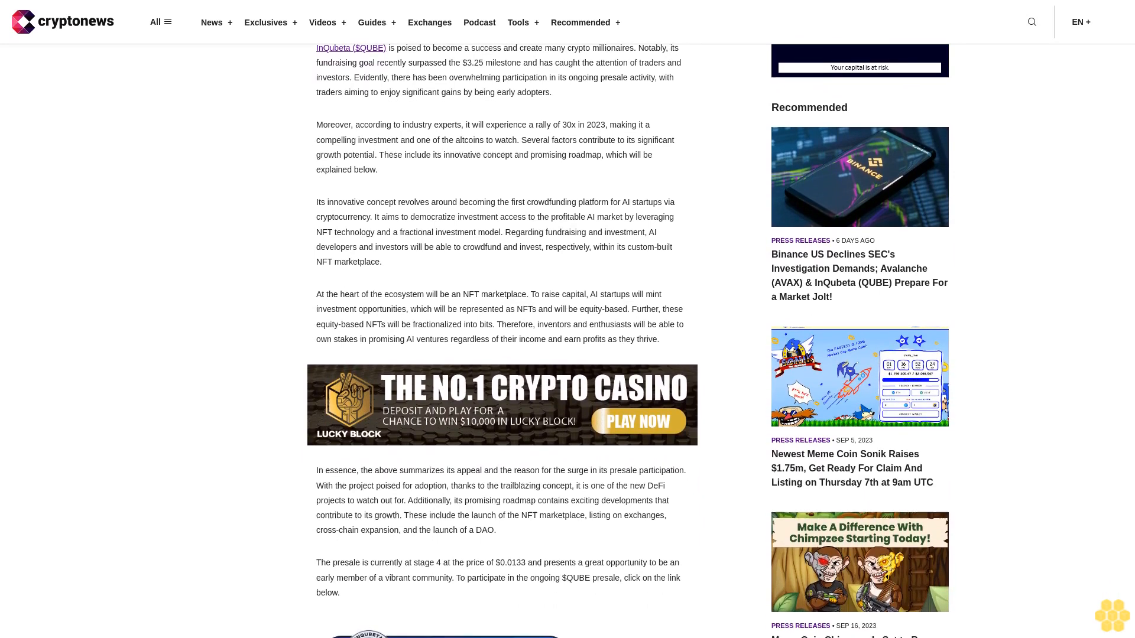
pyautogui.scroll(-3)
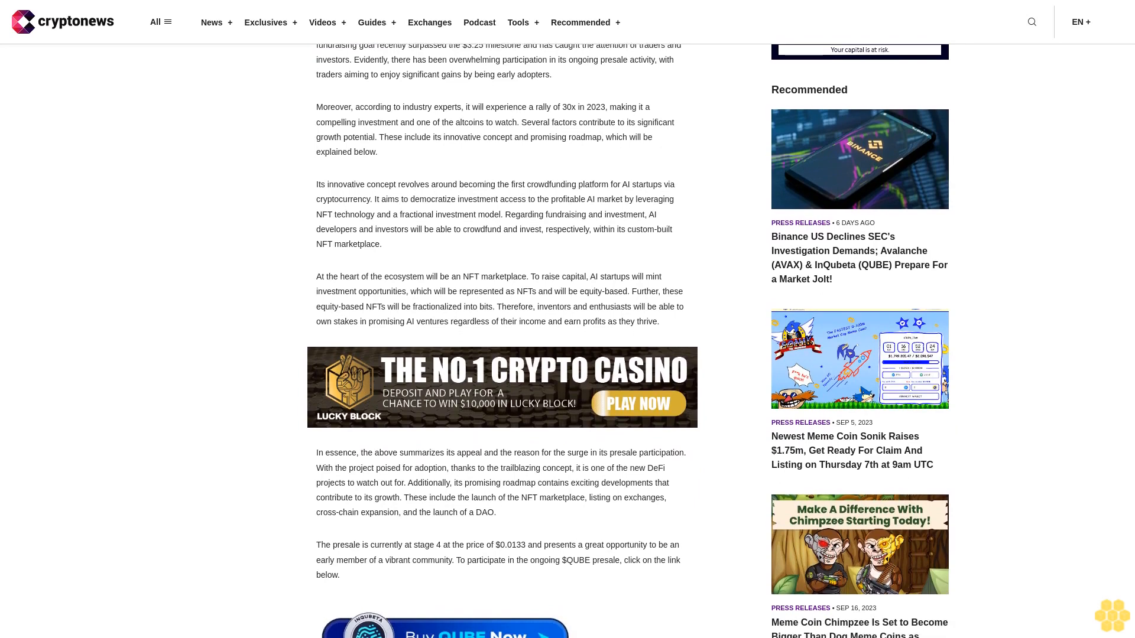
pyautogui.scroll(-3)
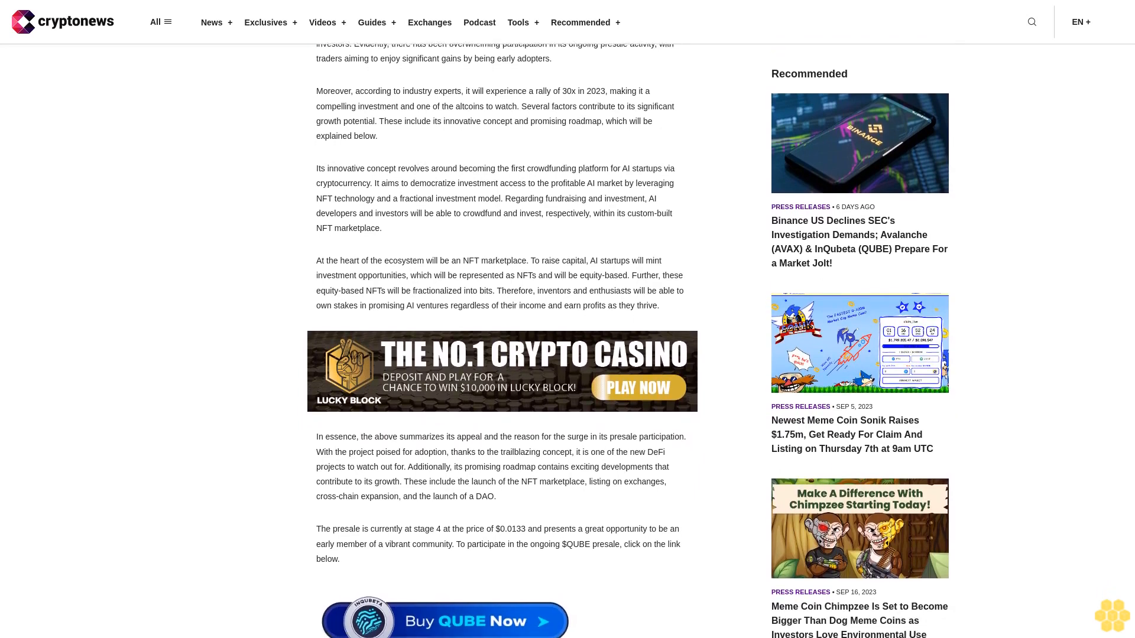
pyautogui.scroll(-3)
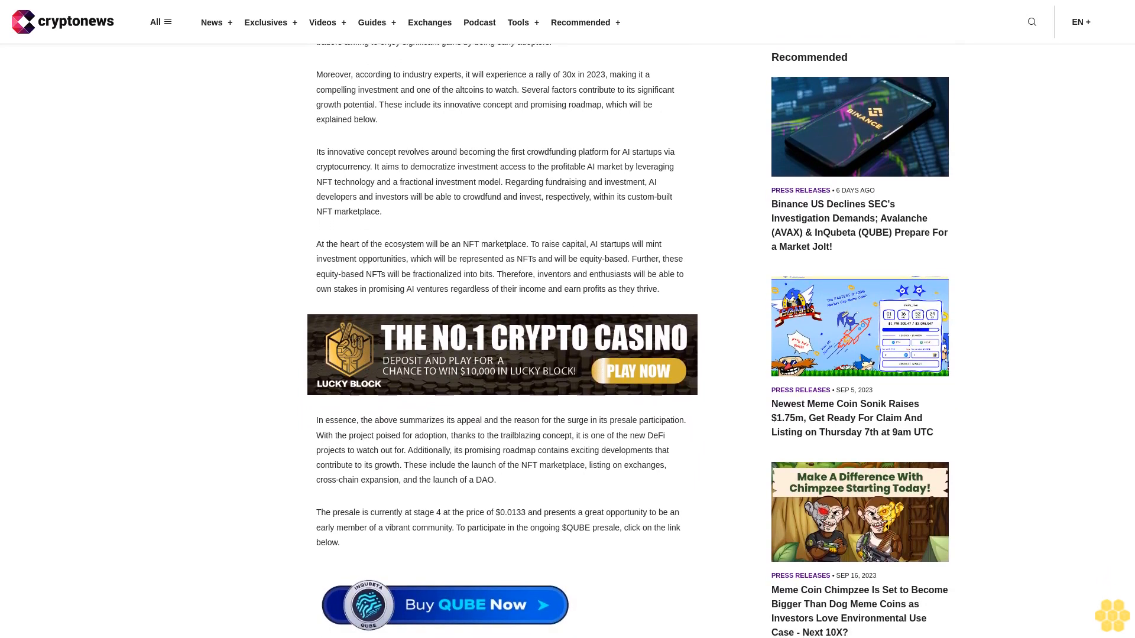
pyautogui.scroll(-3)
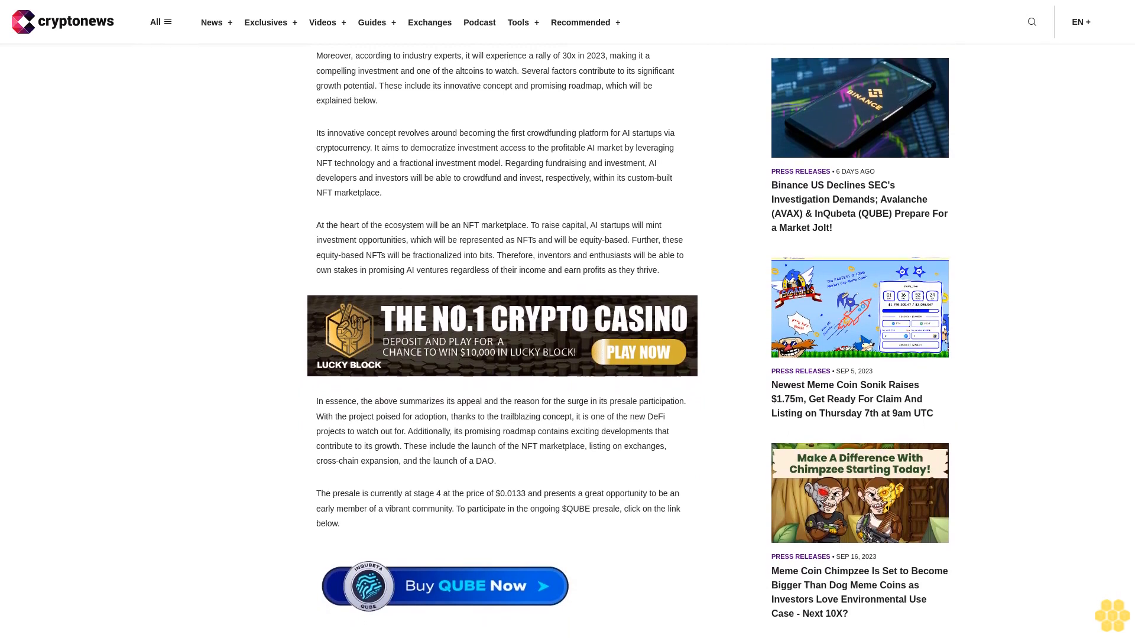
pyautogui.scroll(-3)
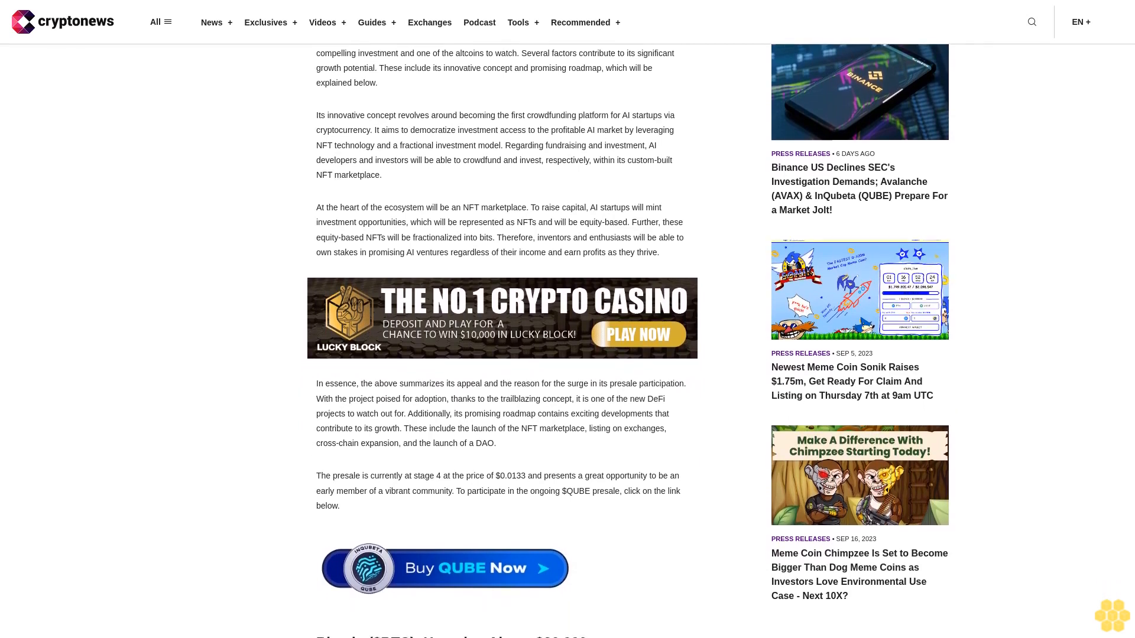
pyautogui.scroll(-3)
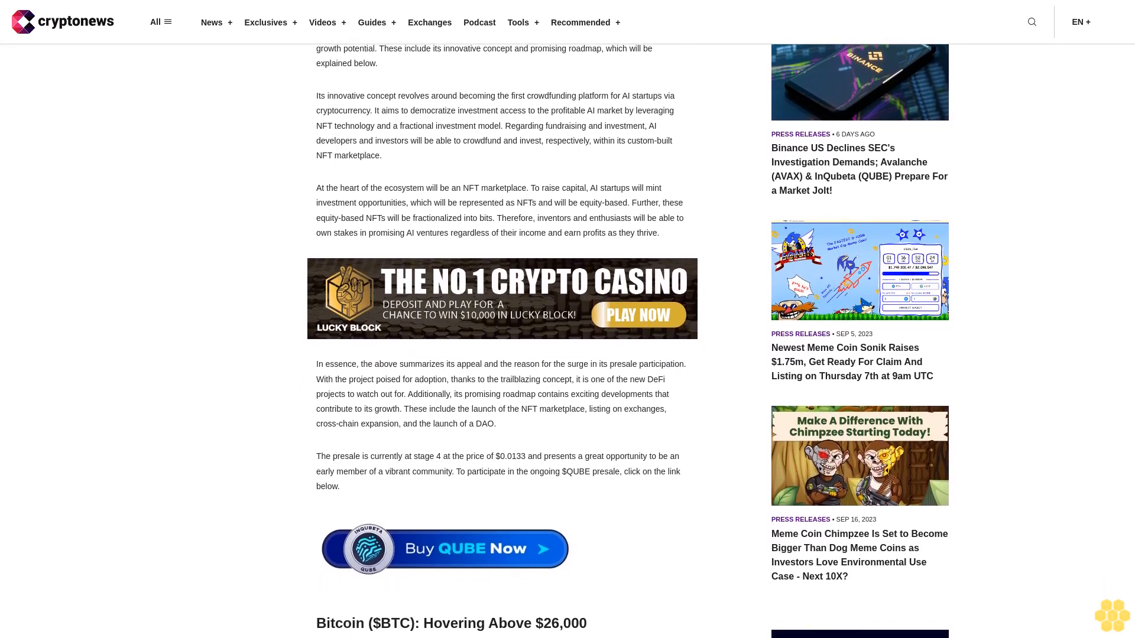
pyautogui.scroll(-3)
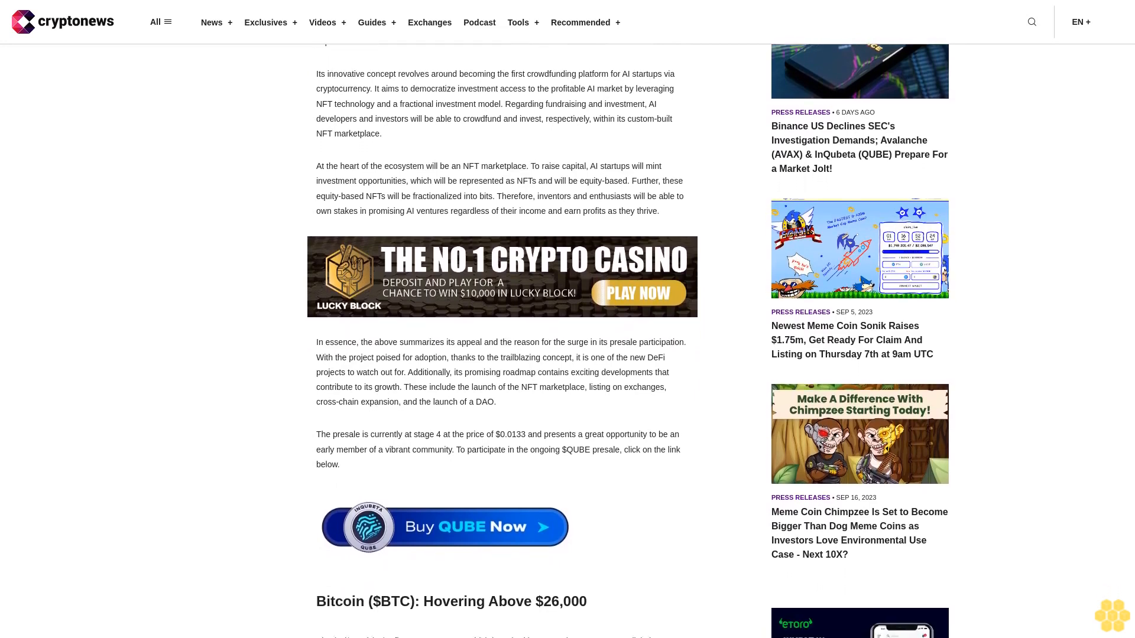
pyautogui.scroll(-3)
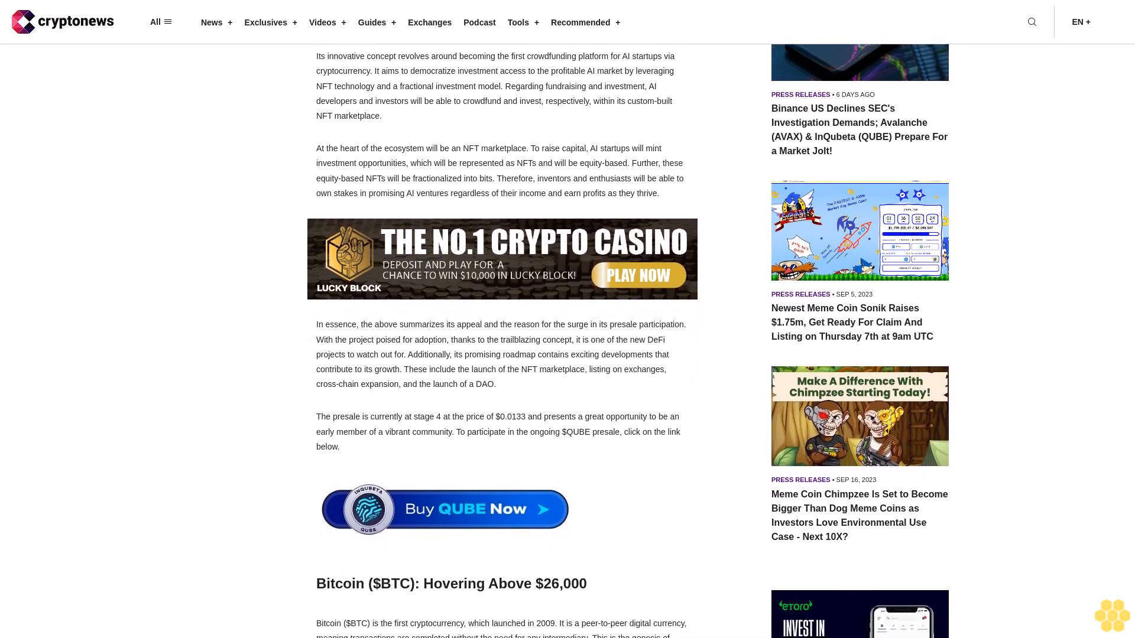
pyautogui.scroll(-3)
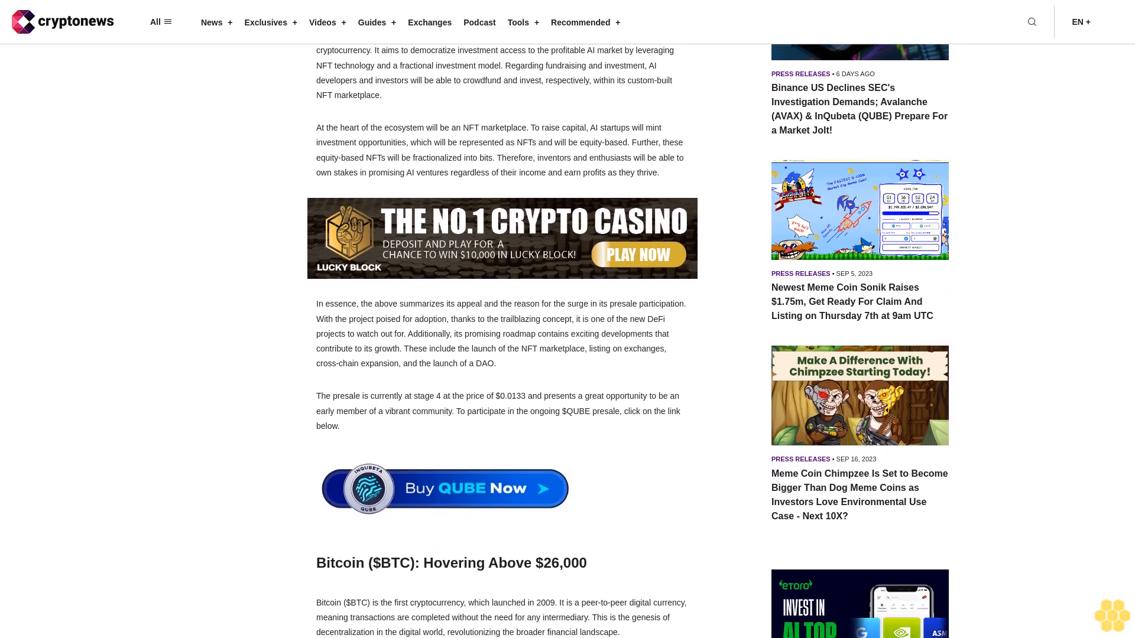
pyautogui.scroll(-3)
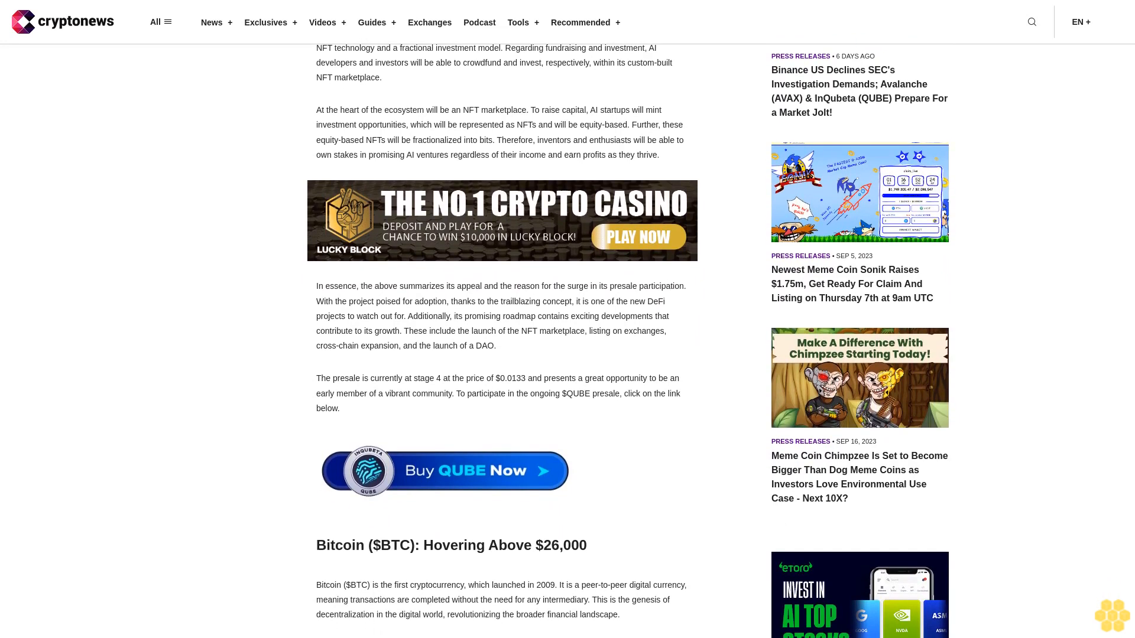
pyautogui.scroll(-3)
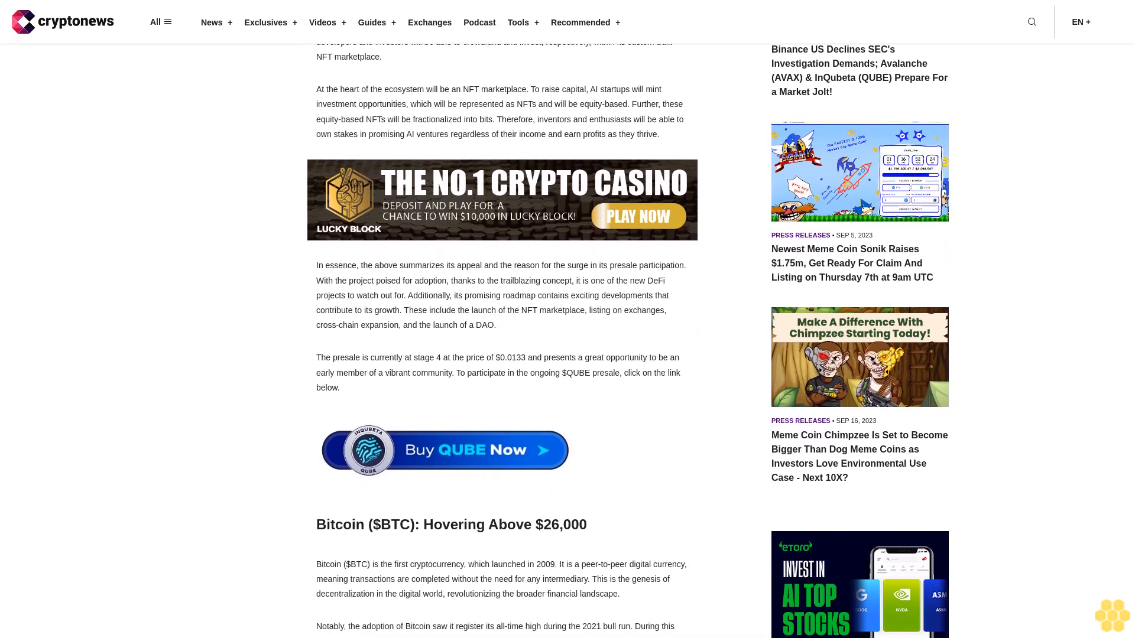
pyautogui.scroll(-3)
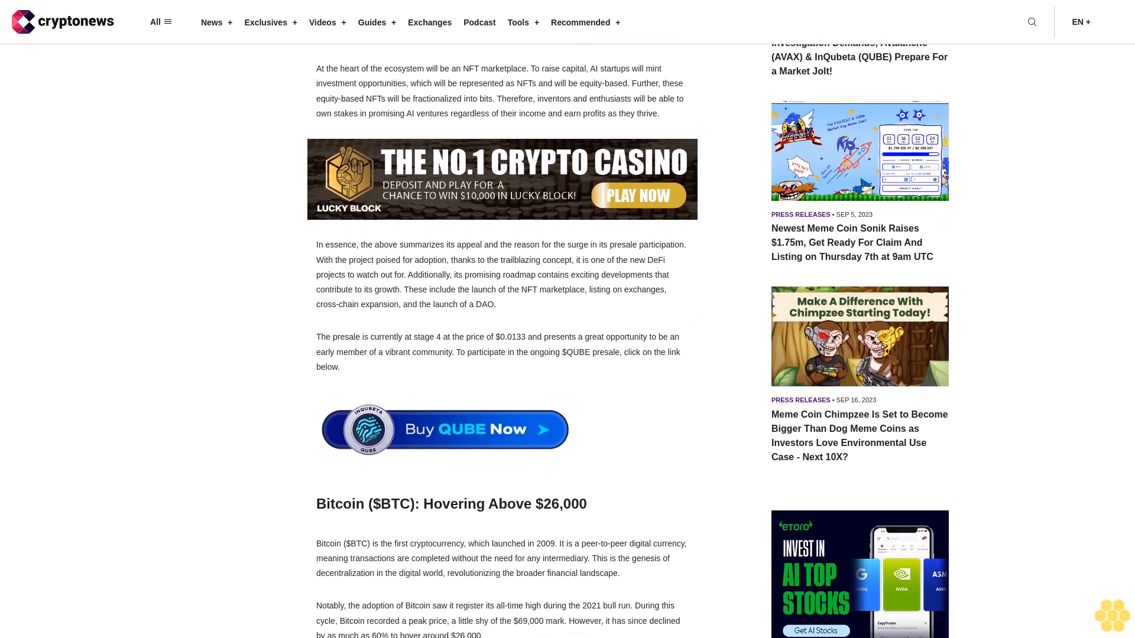
pyautogui.scroll(-3)
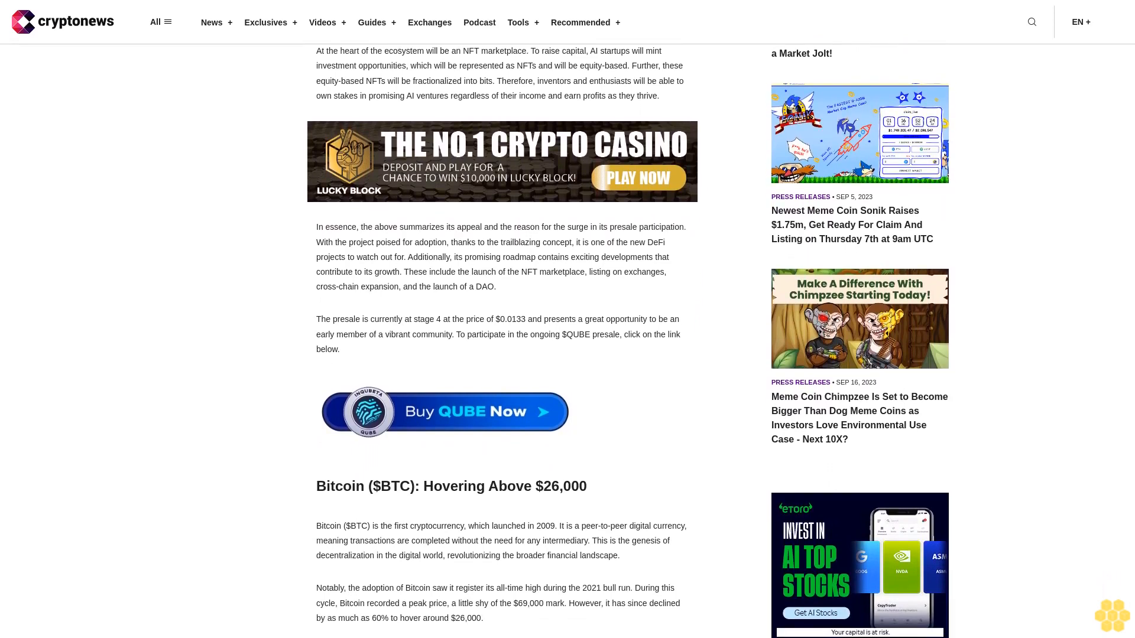
pyautogui.scroll(-3)
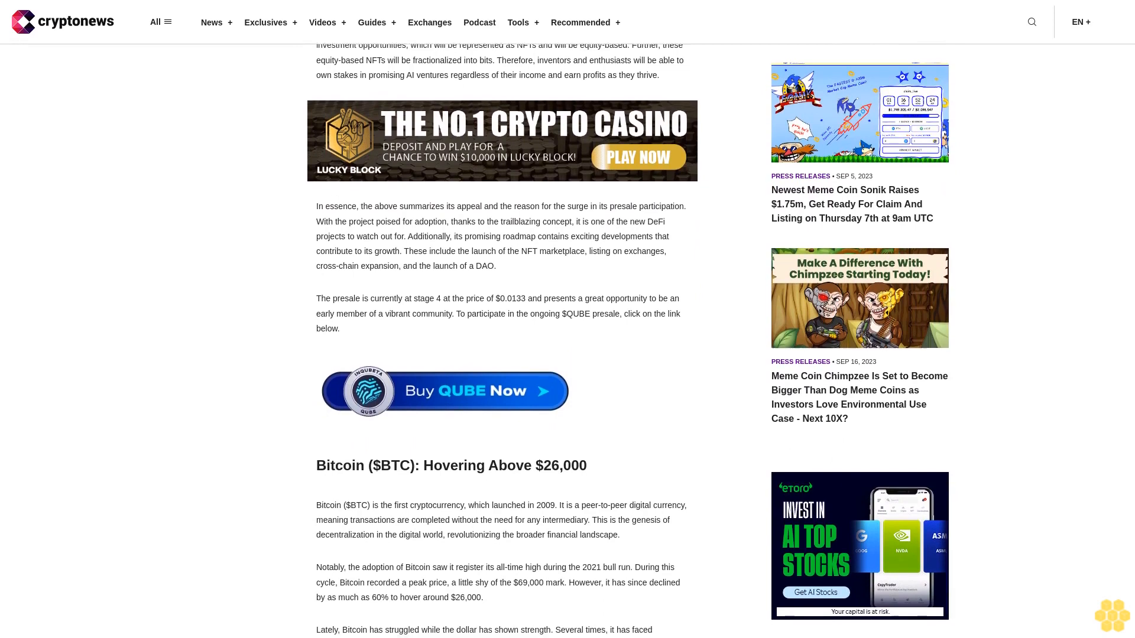
pyautogui.scroll(-3)
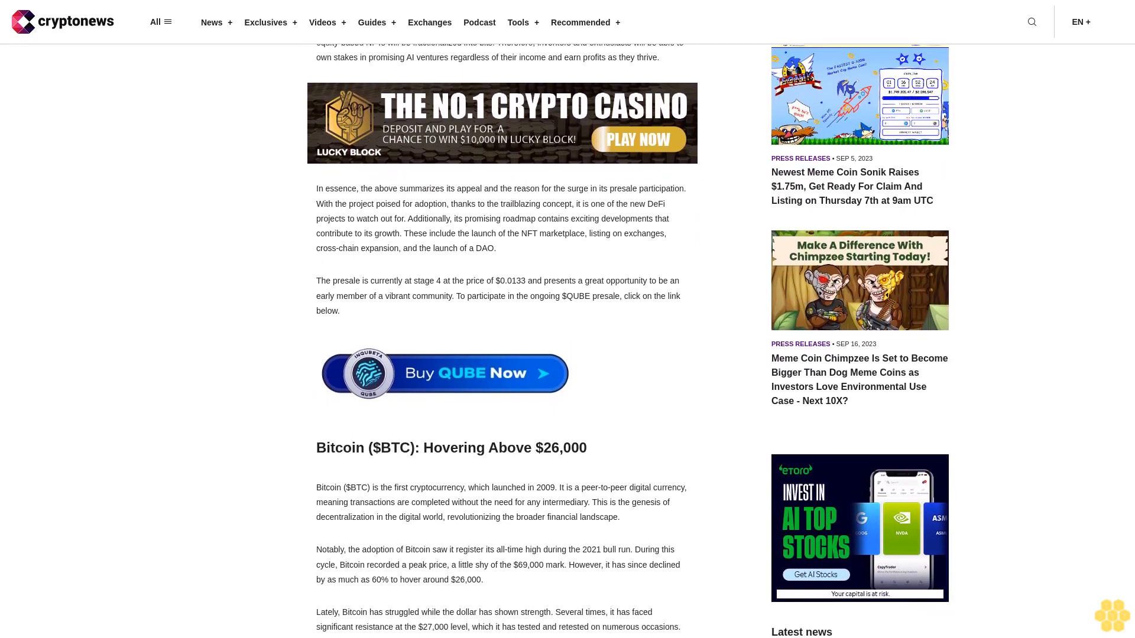
pyautogui.scroll(-3)
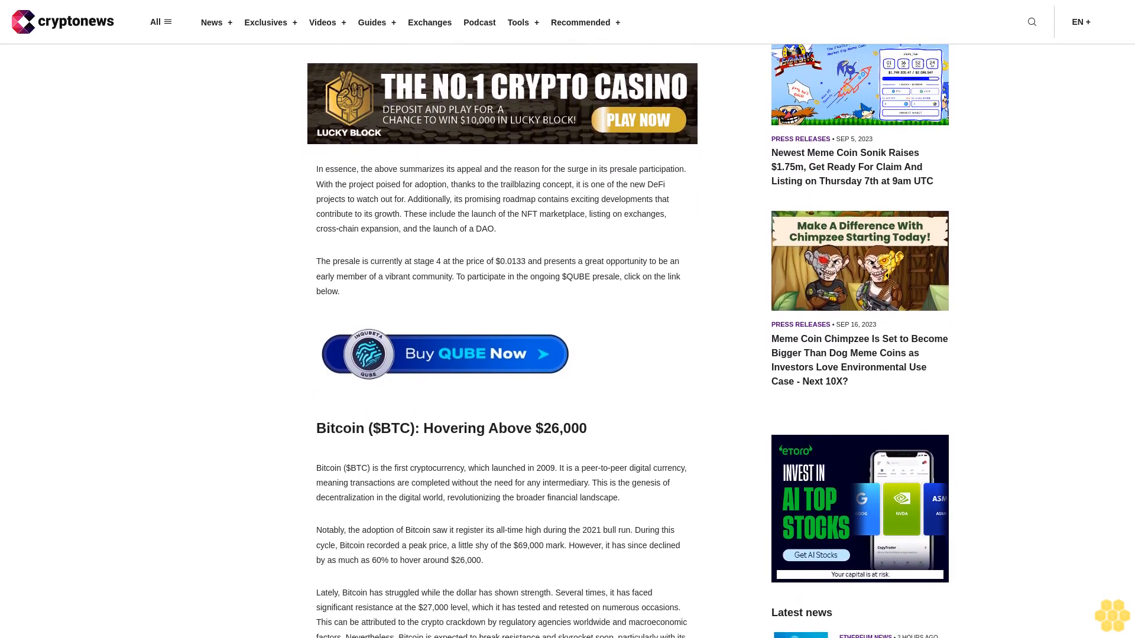
pyautogui.scroll(-3)
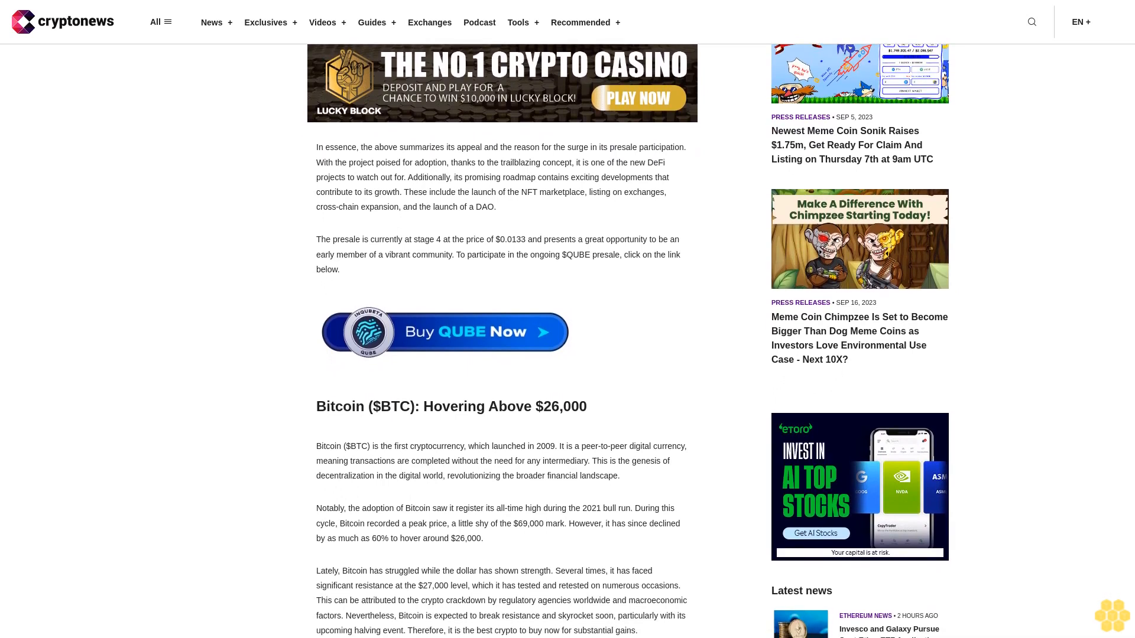
pyautogui.scroll(-3)
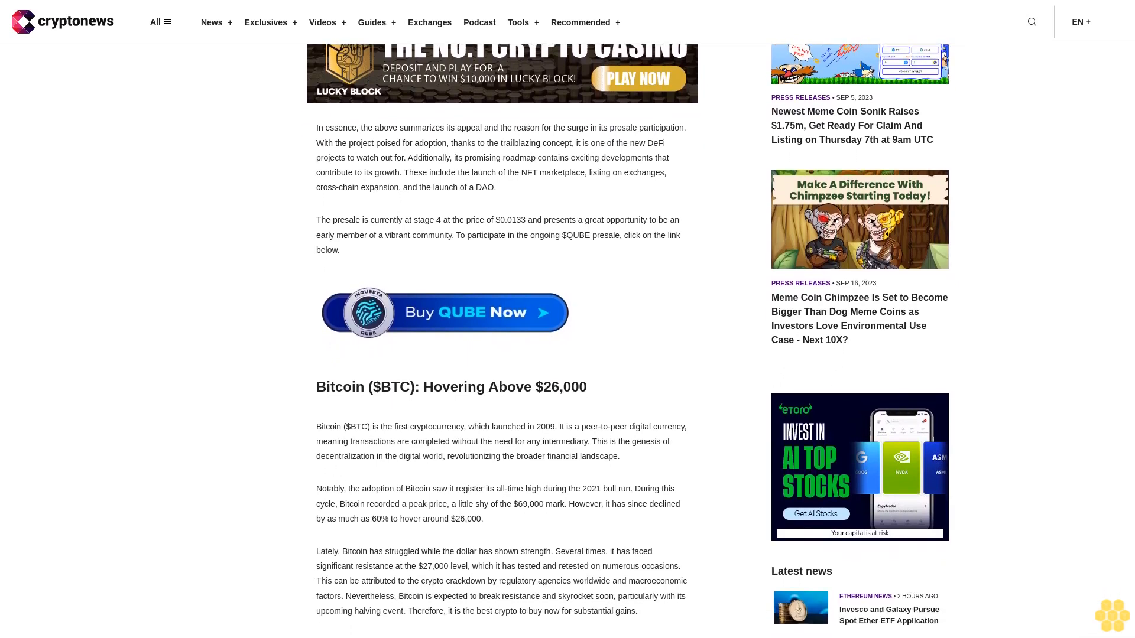
pyautogui.scroll(-3)
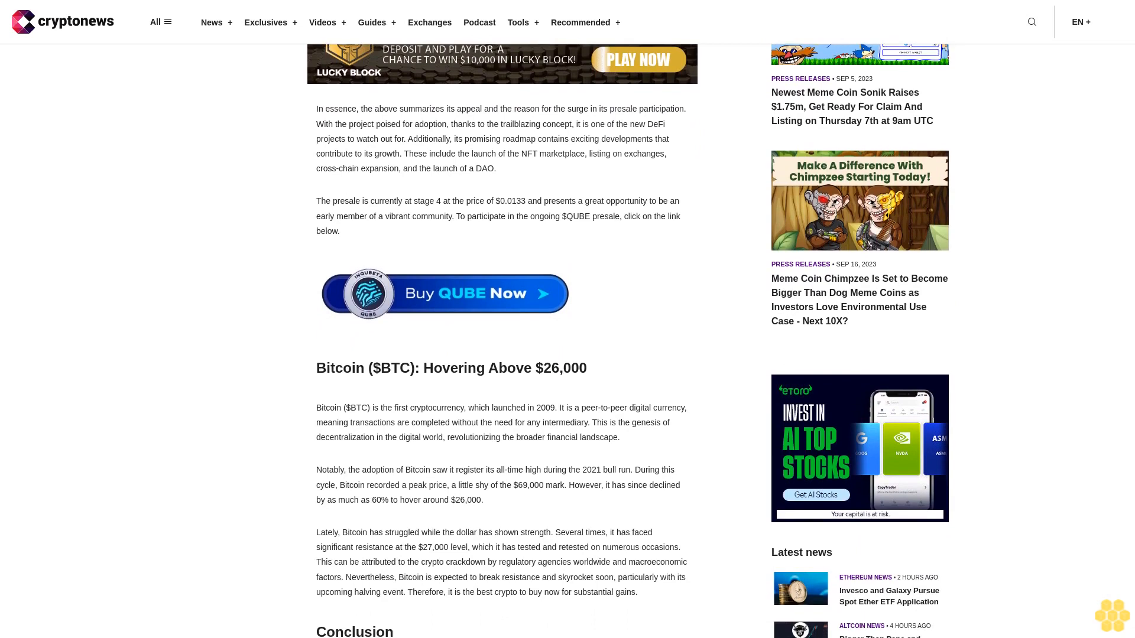
pyautogui.scroll(-3)
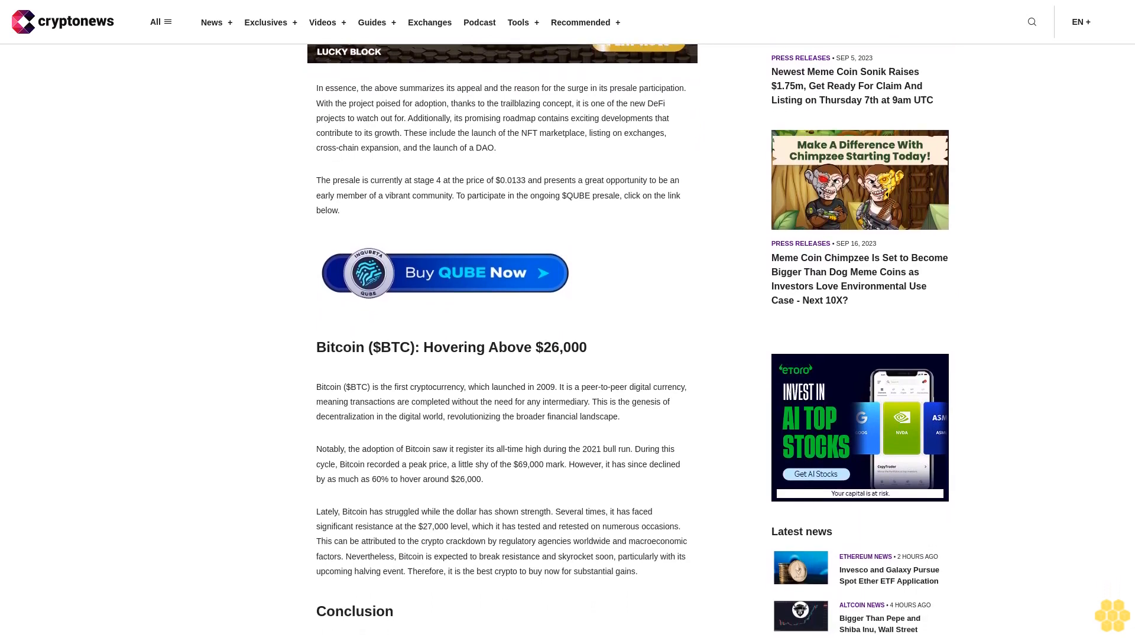
pyautogui.scroll(-3)
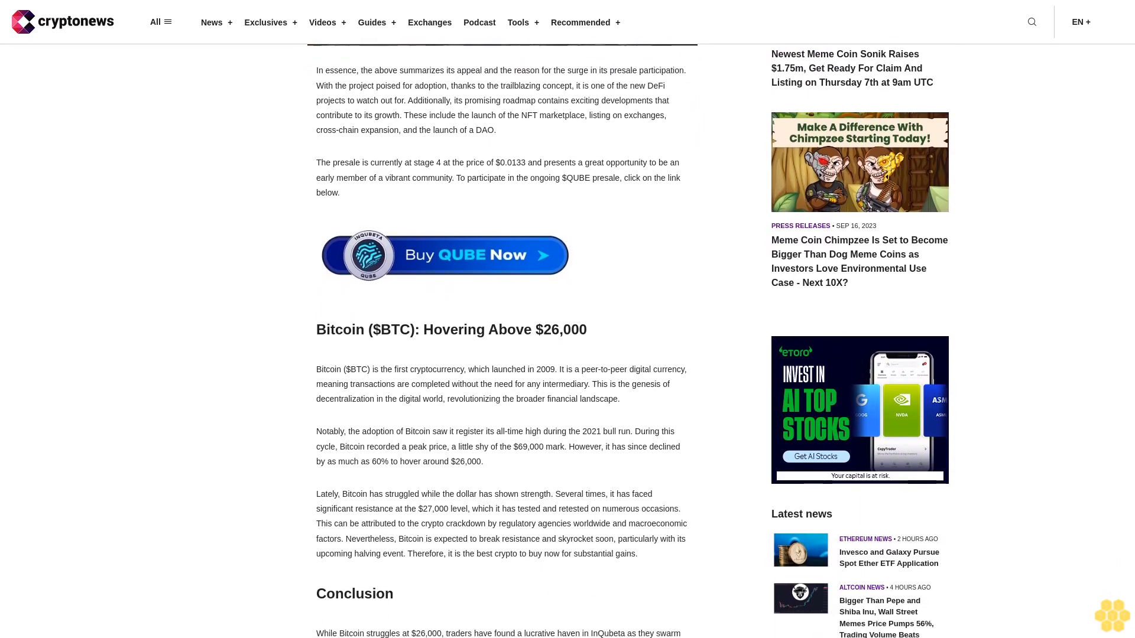
pyautogui.scroll(-3)
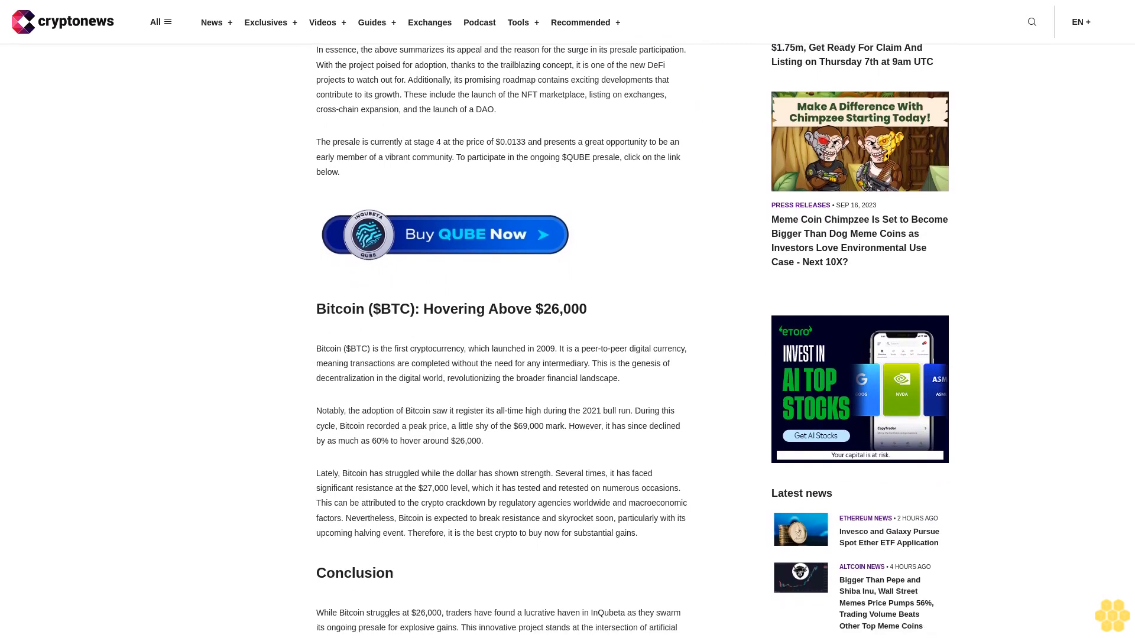
pyautogui.scroll(-3)
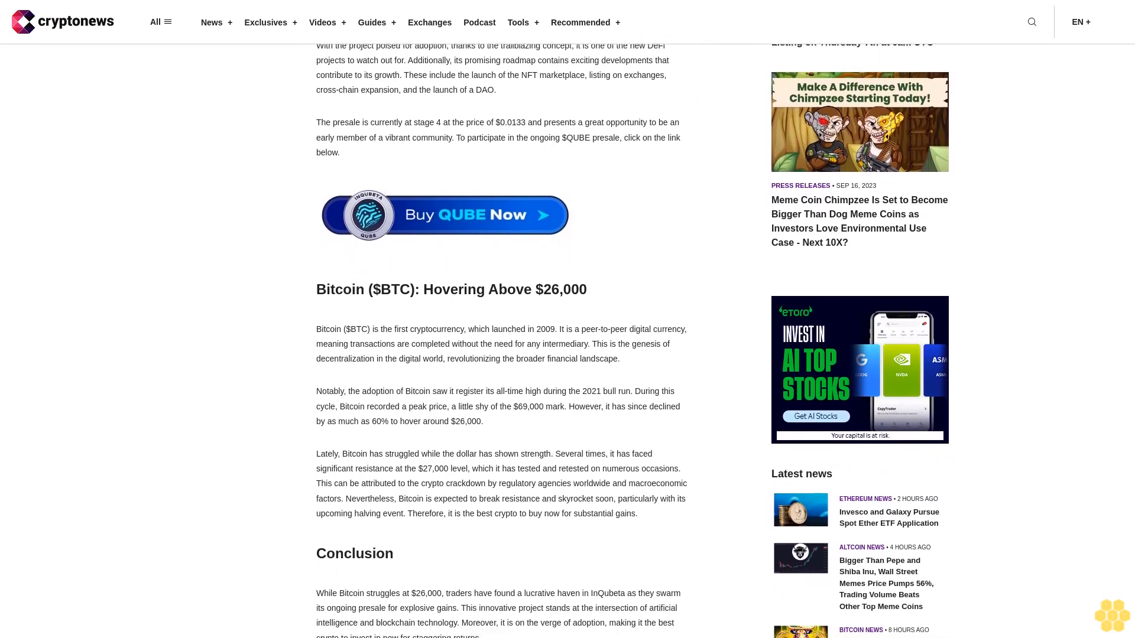
pyautogui.scroll(-3)
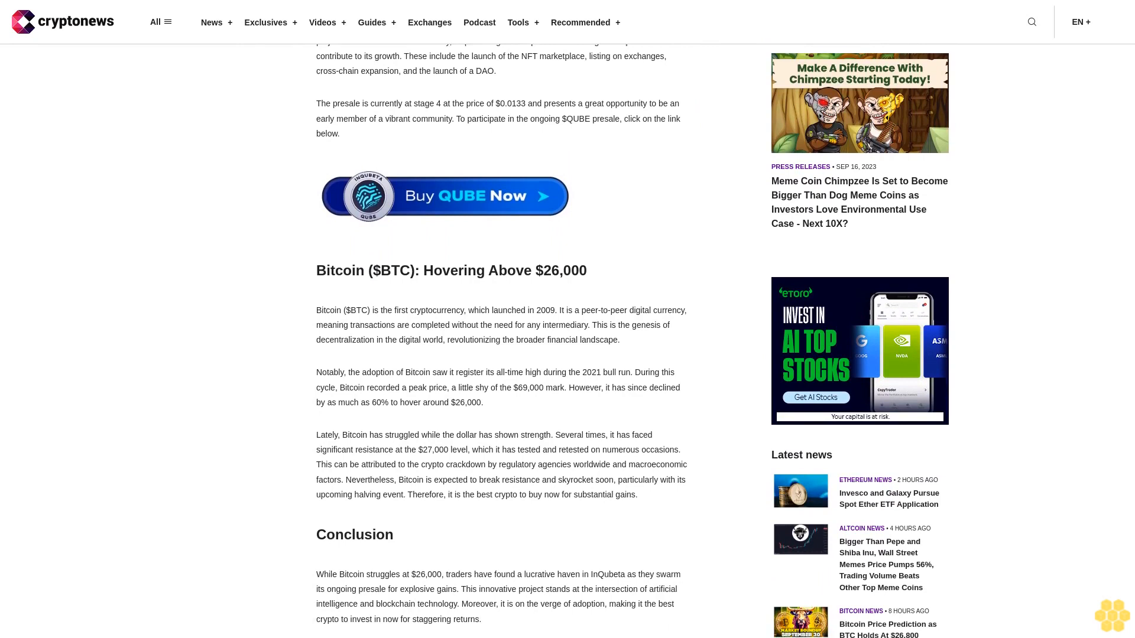
pyautogui.scroll(-3)
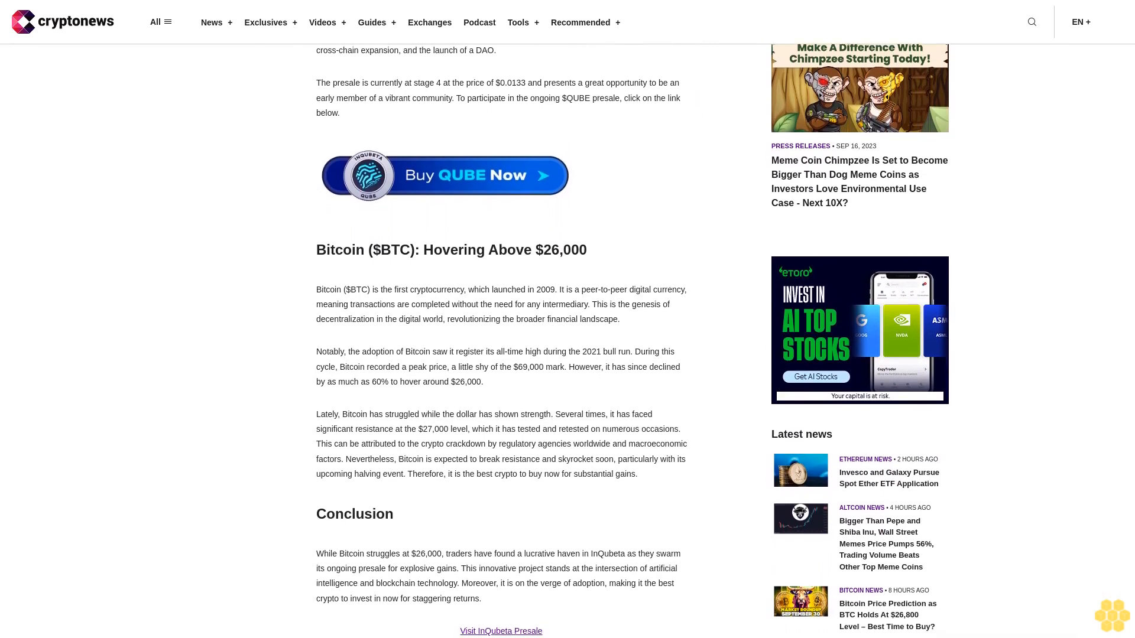
pyautogui.scroll(-3)
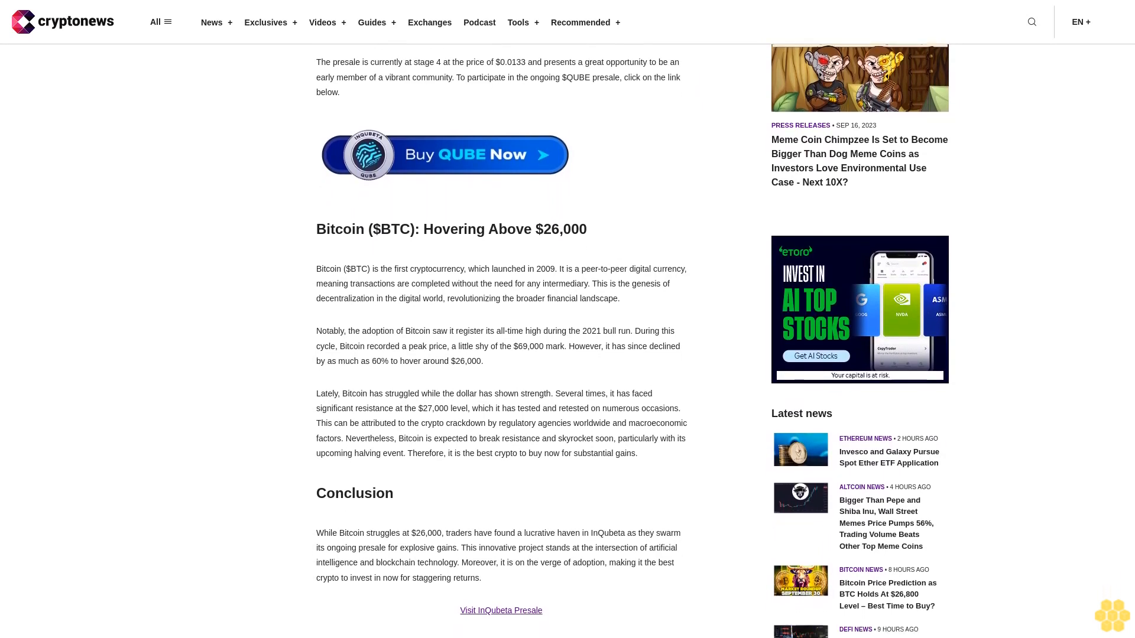
pyautogui.scroll(-3)
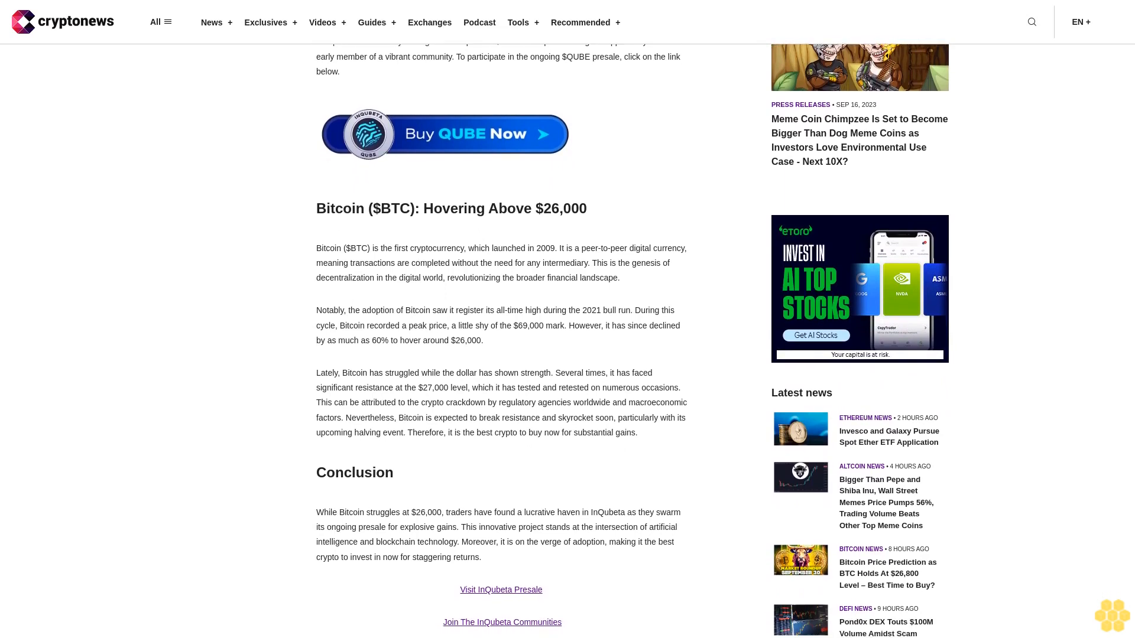
pyautogui.scroll(-3)
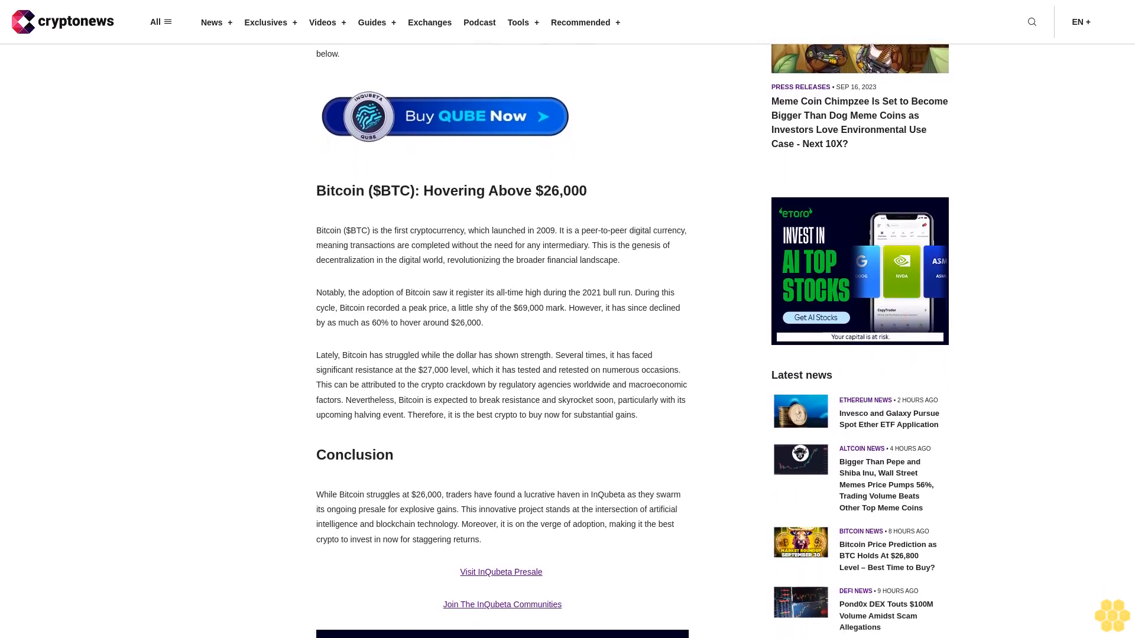
pyautogui.scroll(-3)
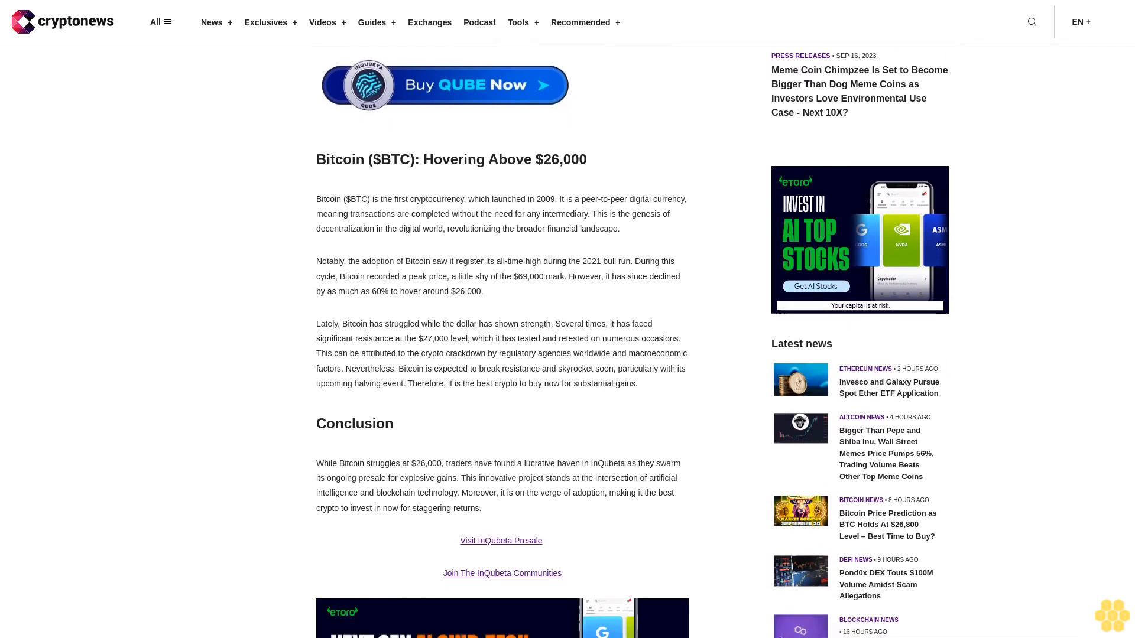
pyautogui.scroll(-3)
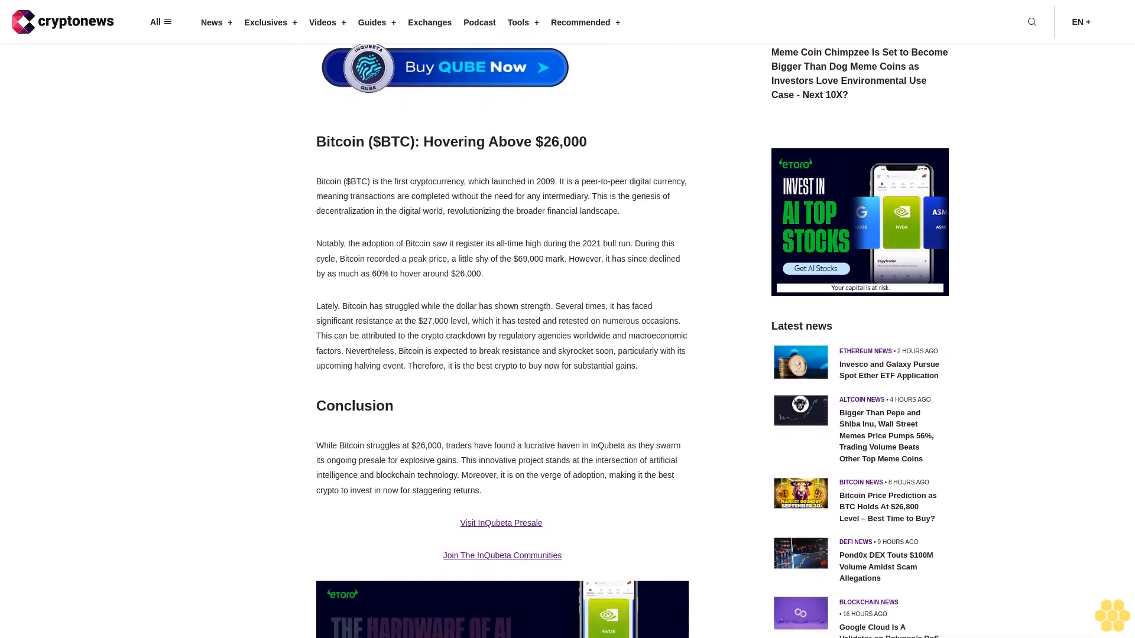
pyautogui.scroll(-3)
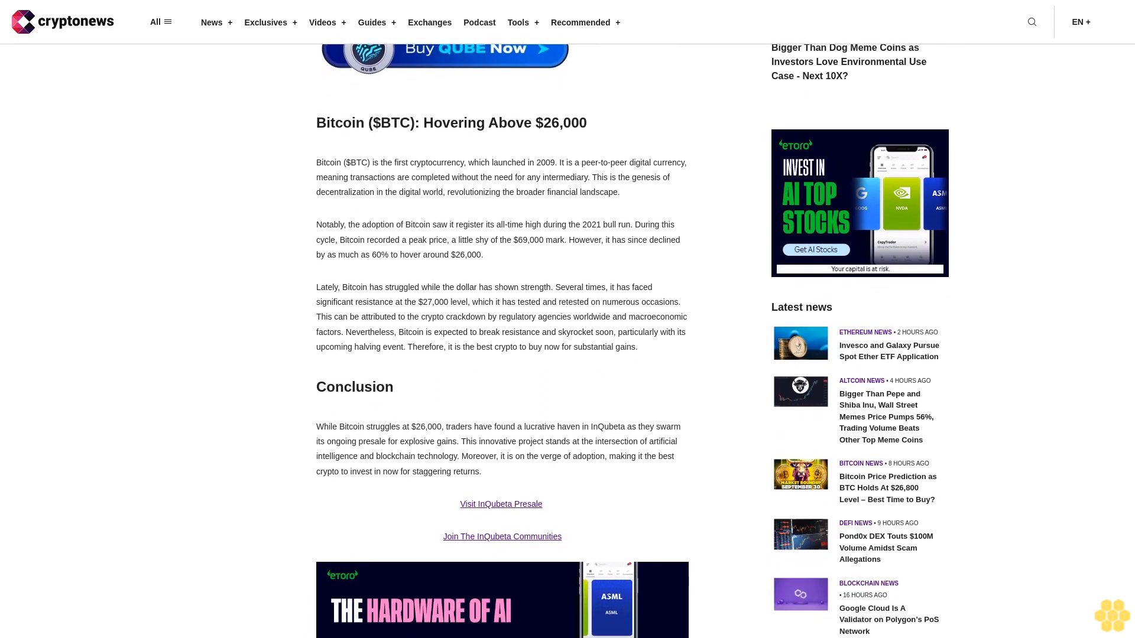
pyautogui.scroll(-3)
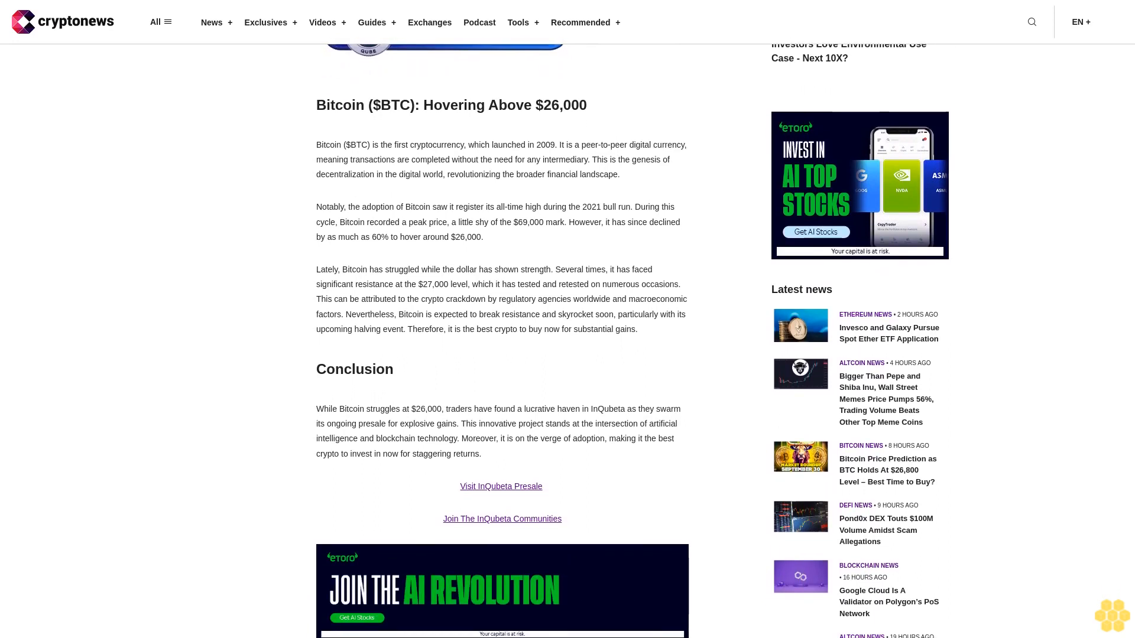
pyautogui.scroll(-3)
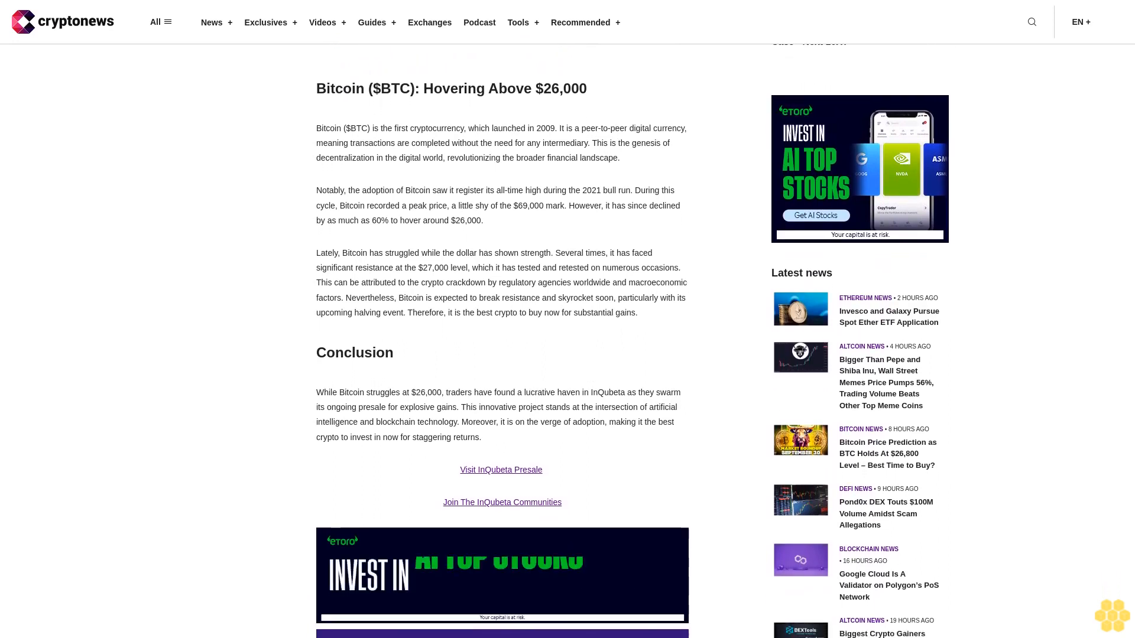